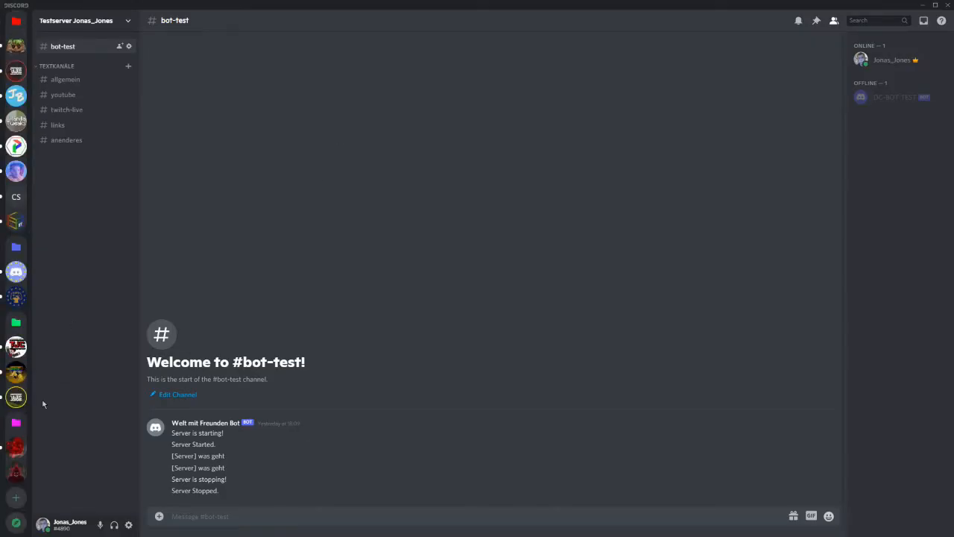
Step: Create a new Discord server, Testserver Jonas_Jones, and land in its #allgemein channel
click(15, 498)
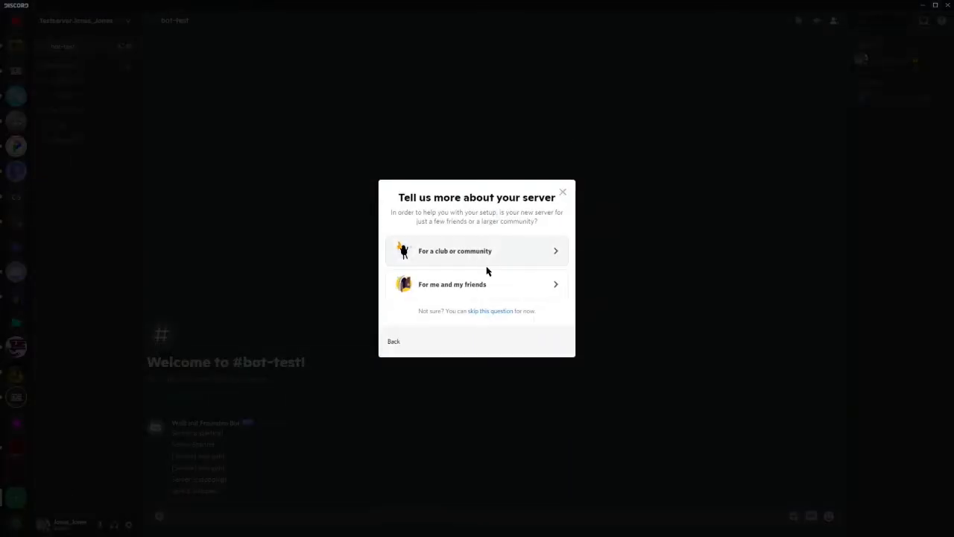
click(453, 284)
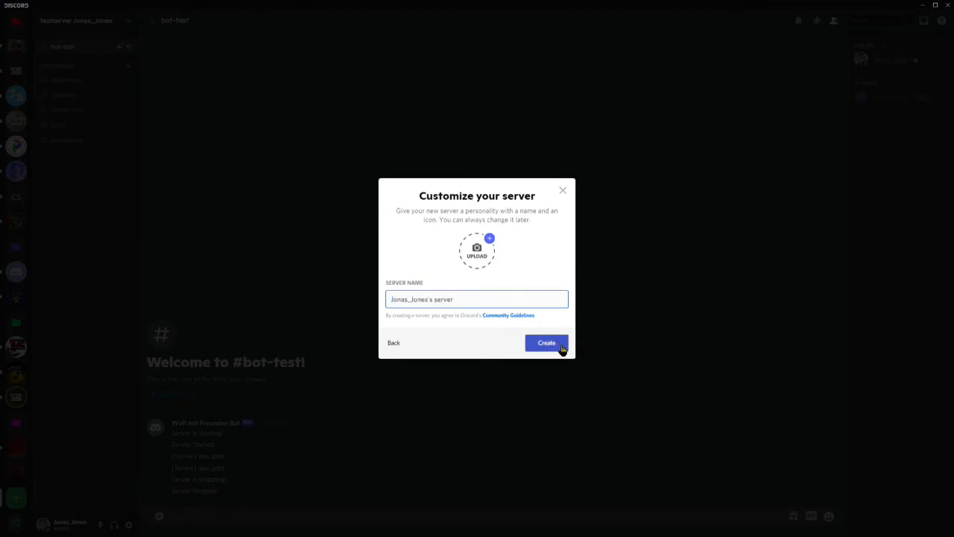
click(546, 343)
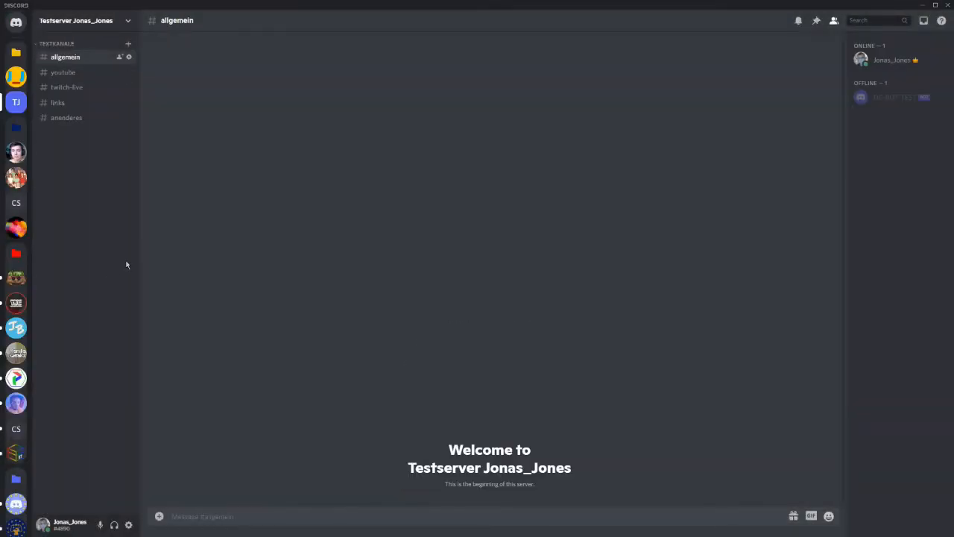
Step: Add a text channel named server-chat to the test server
right_click(82, 211)
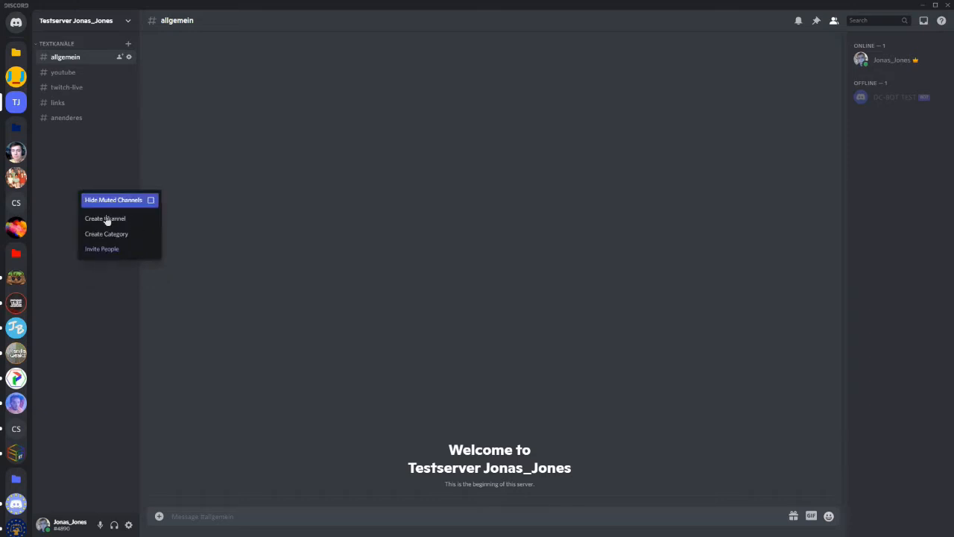
click(105, 218)
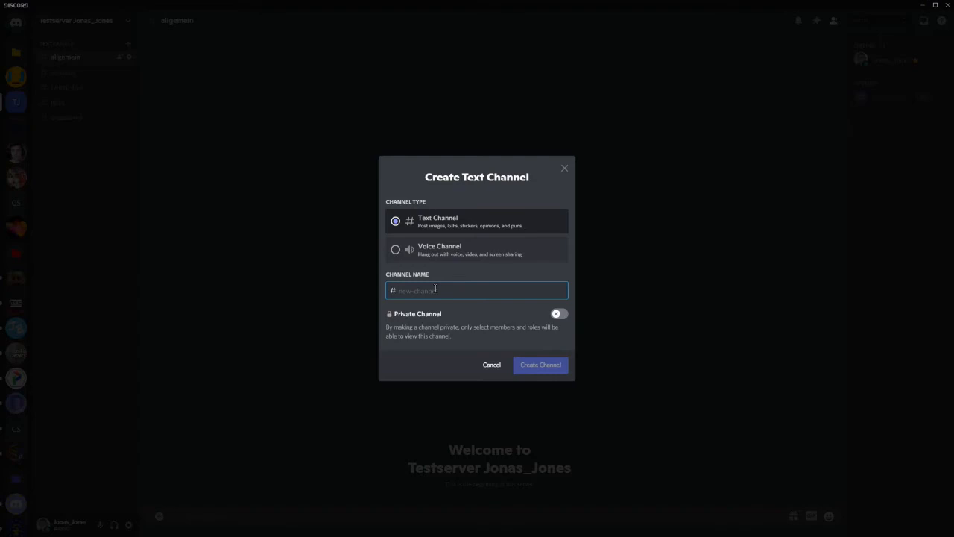
text(serv)
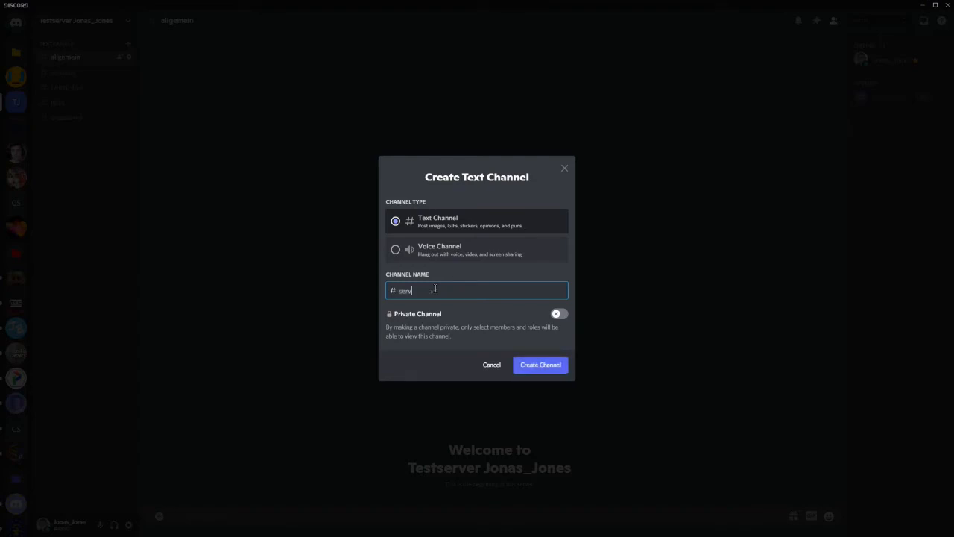
text(ver-chat)
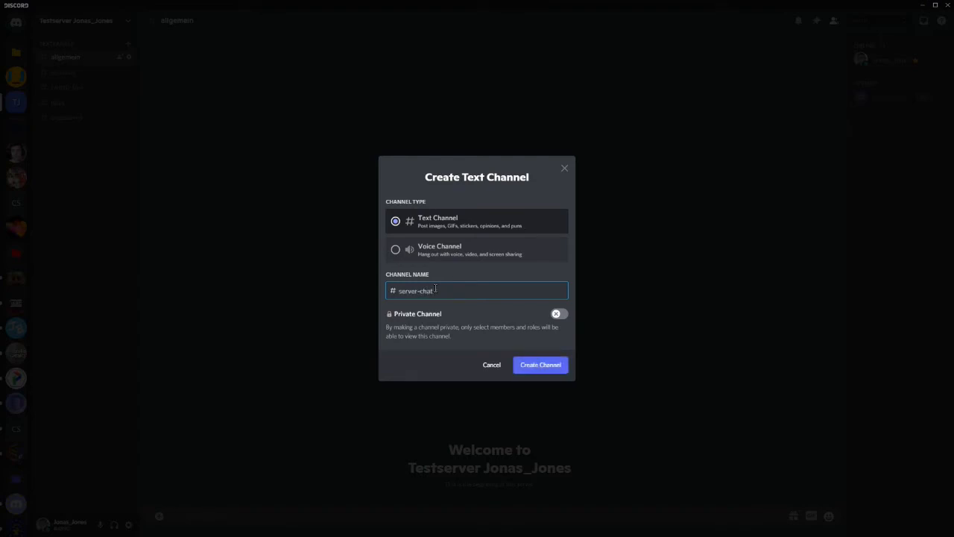
click(541, 365)
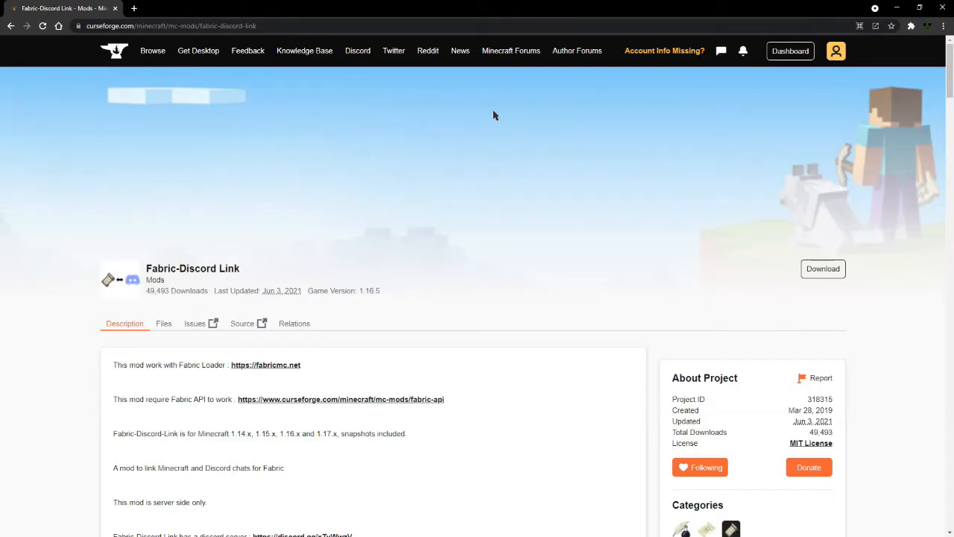
mouse_move(463, 167)
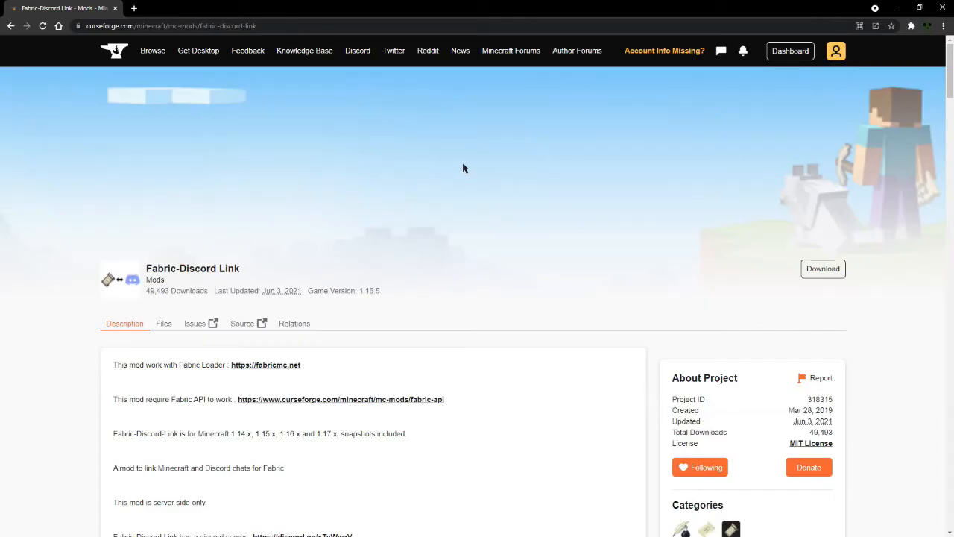
mouse_move(285, 290)
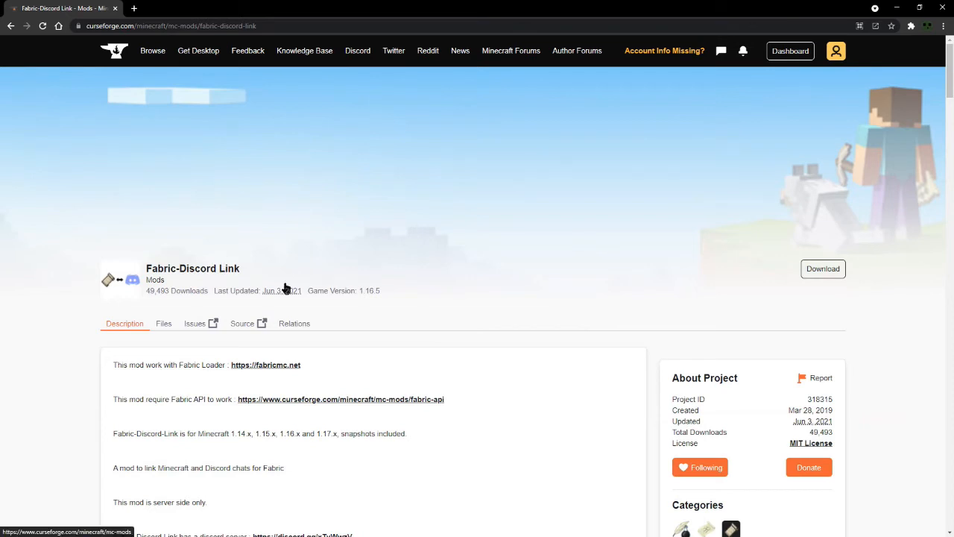
scroll(down, 3)
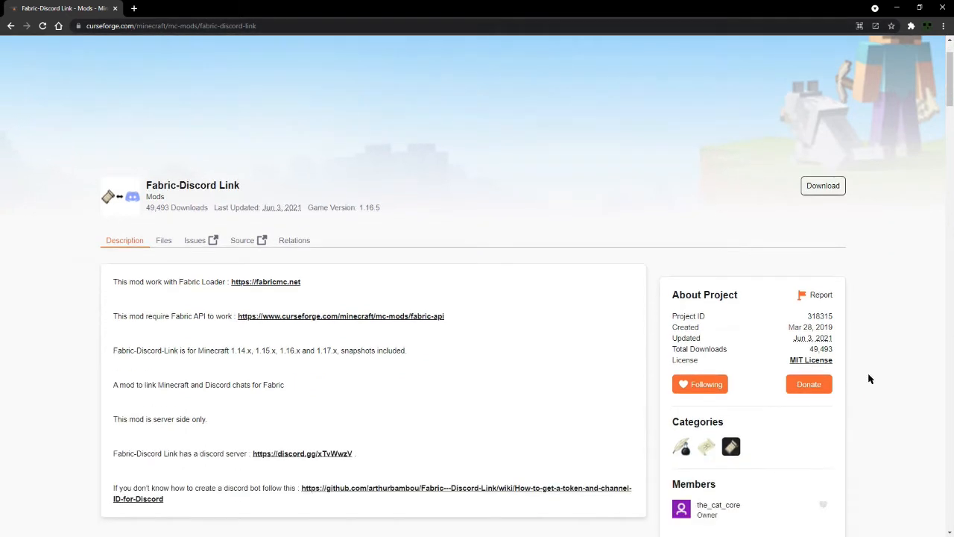
scroll(down, 3)
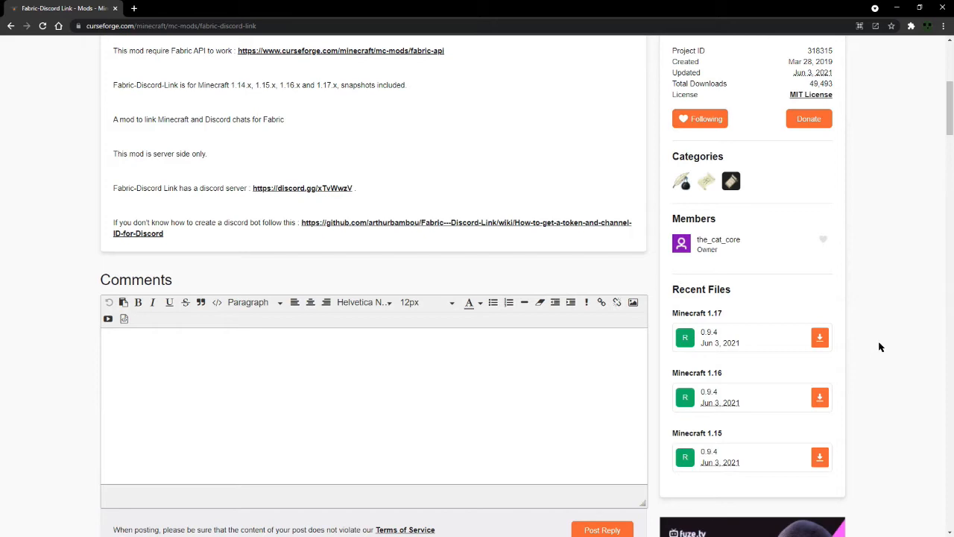
mouse_move(820, 337)
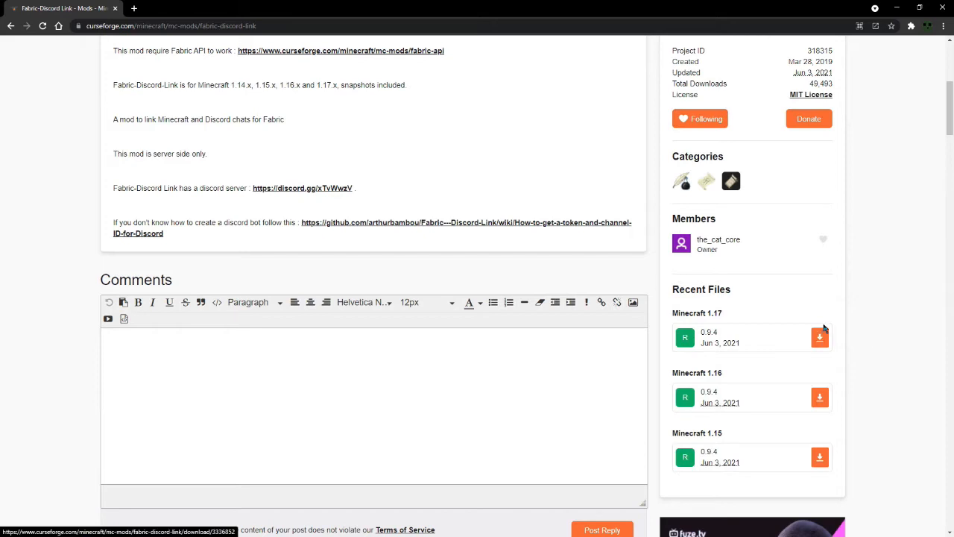
mouse_move(733, 327)
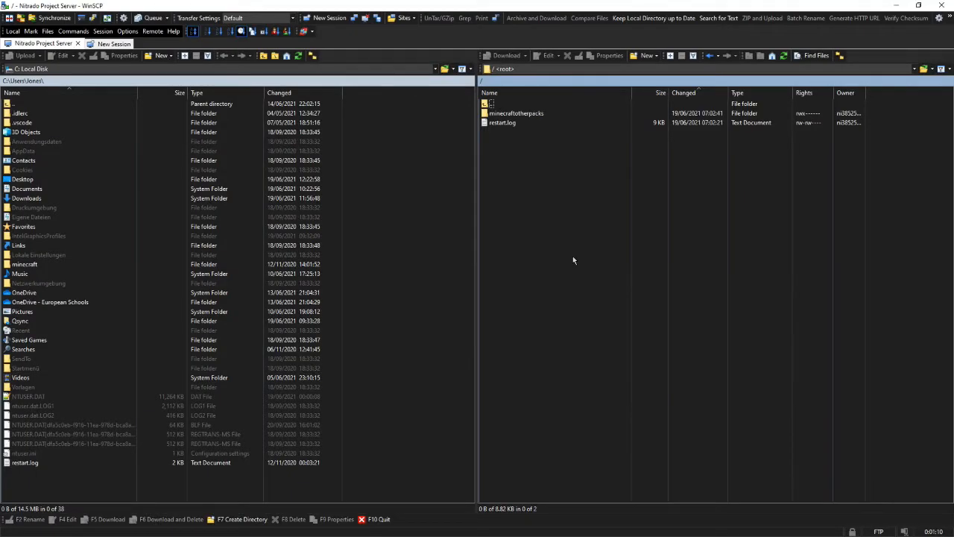
mouse_move(559, 161)
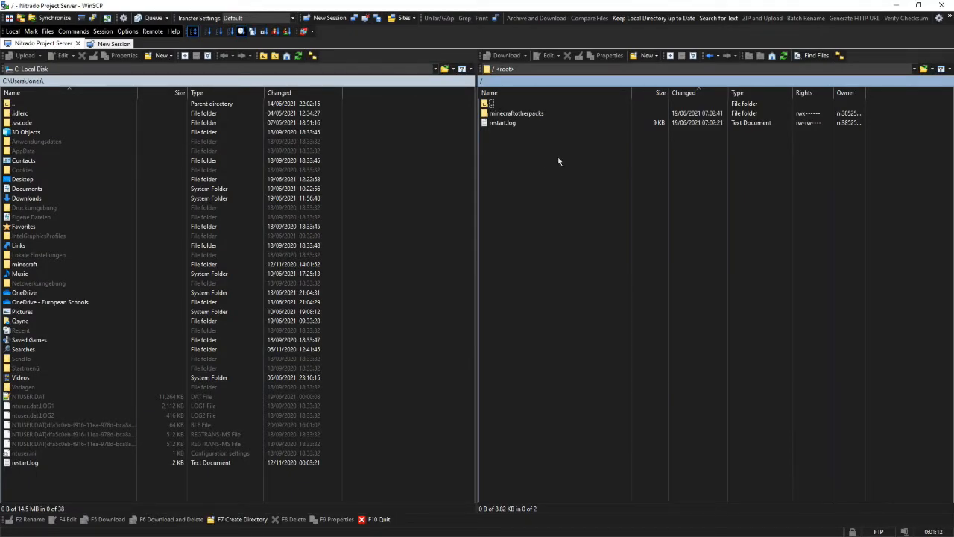
Step: Navigate the remote panel to minecraftotherpacks/config/fdlink and select fdlink.json
double_click(516, 114)
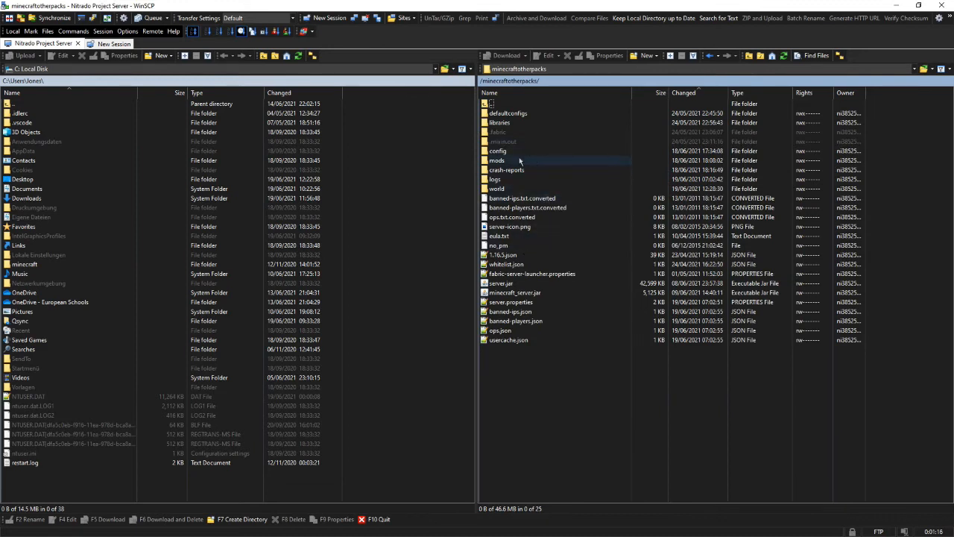
double_click(497, 161)
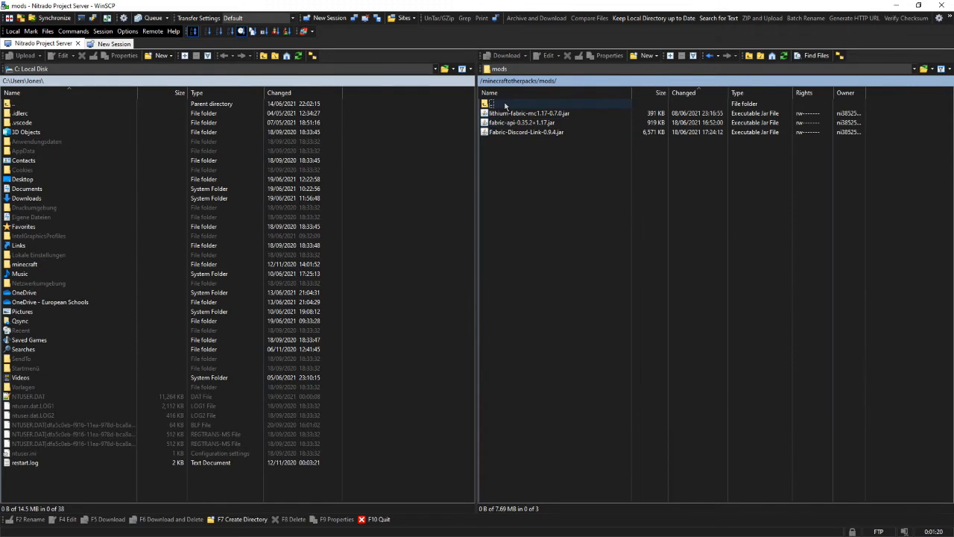
double_click(499, 103)
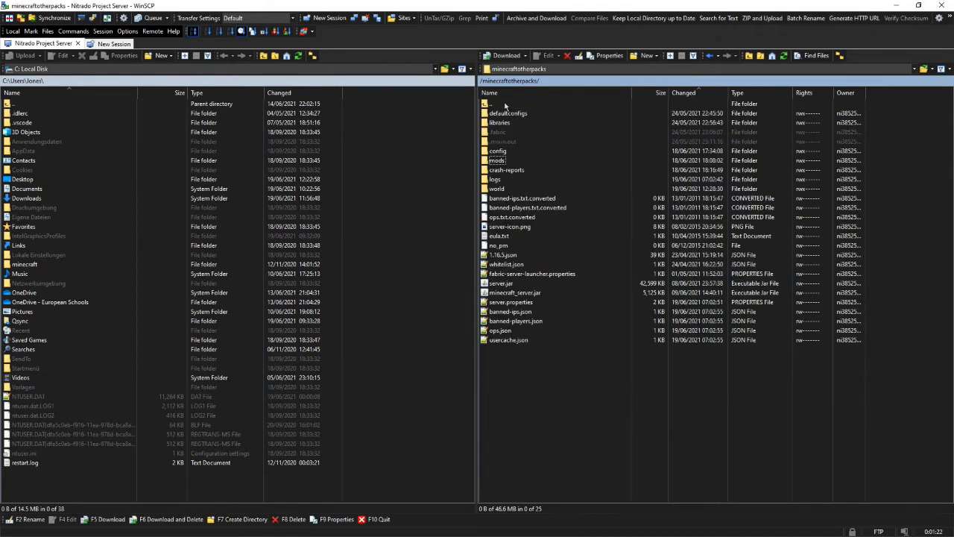
mouse_move(568, 406)
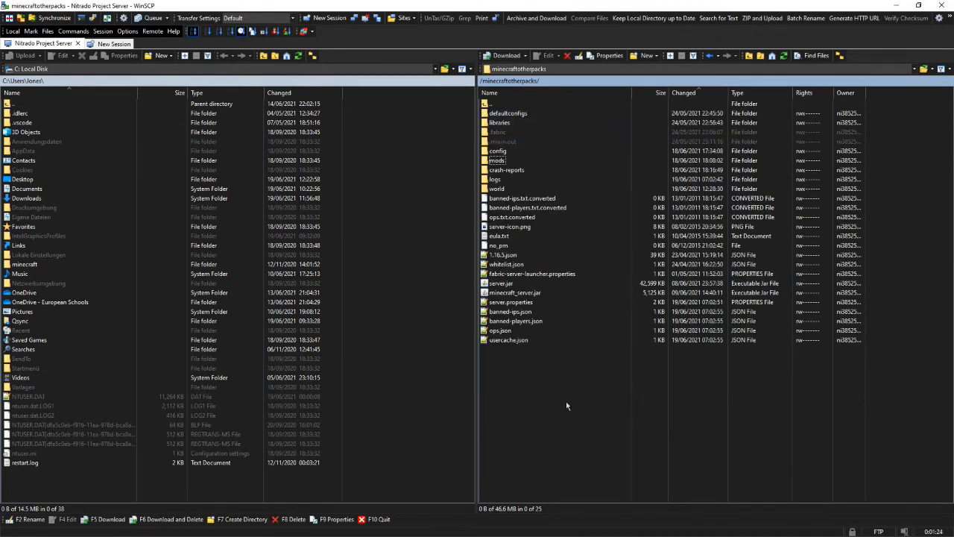
mouse_move(562, 390)
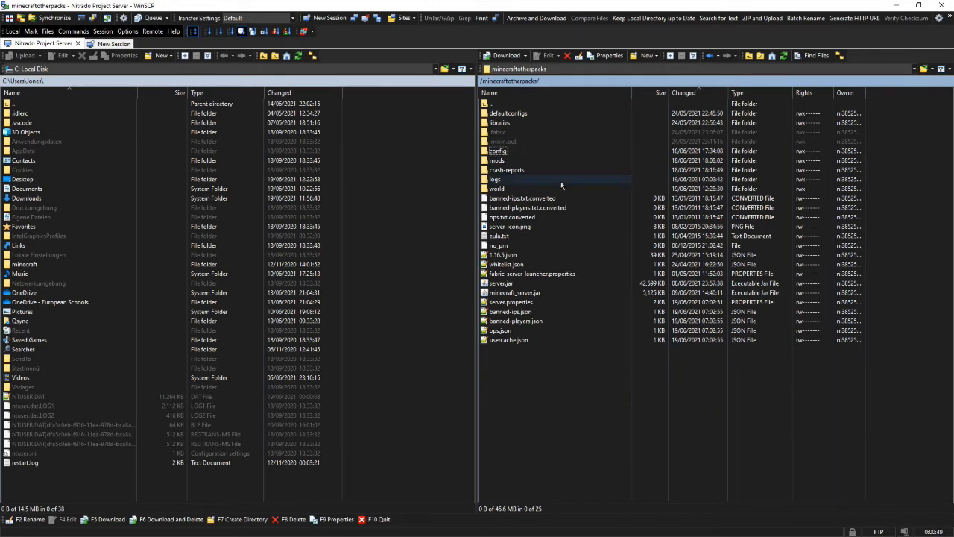
double_click(497, 151)
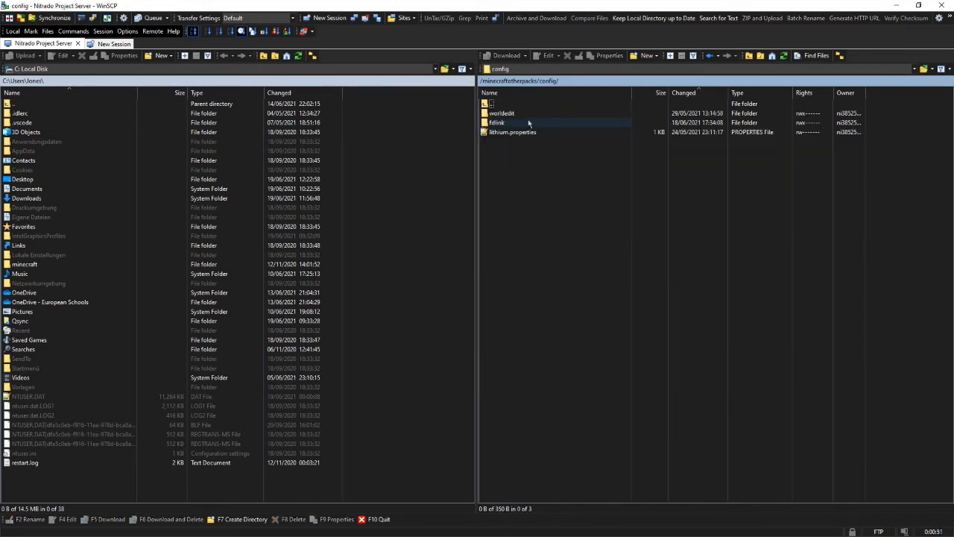
double_click(497, 122)
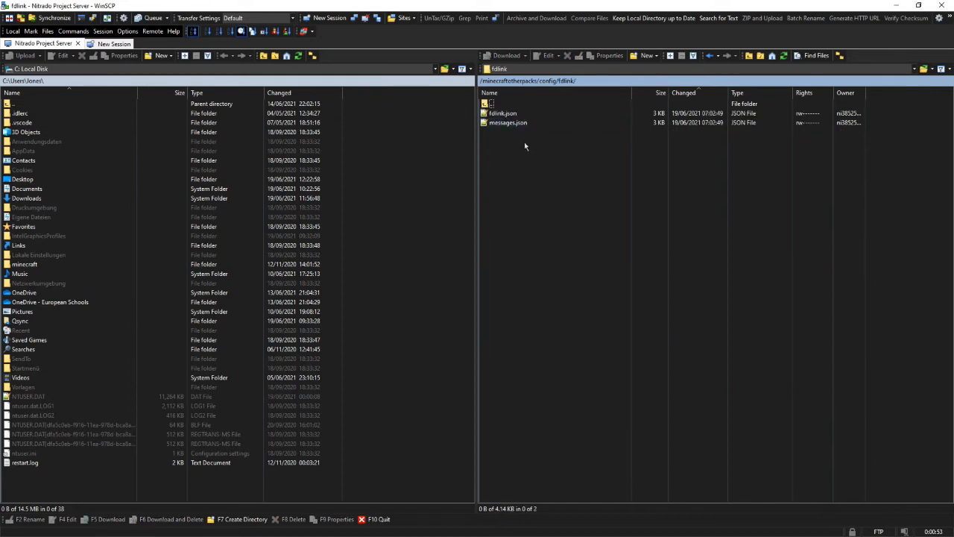
mouse_move(520, 190)
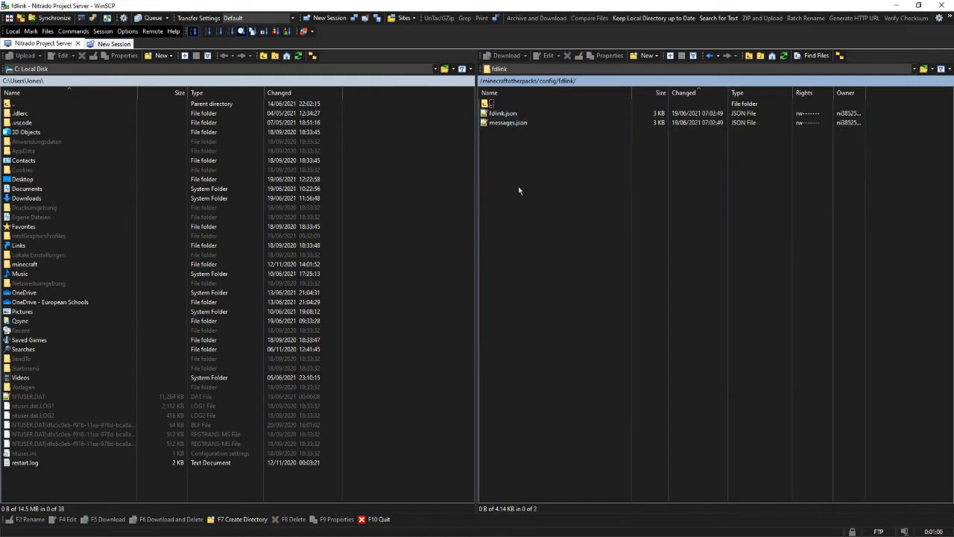
click(502, 112)
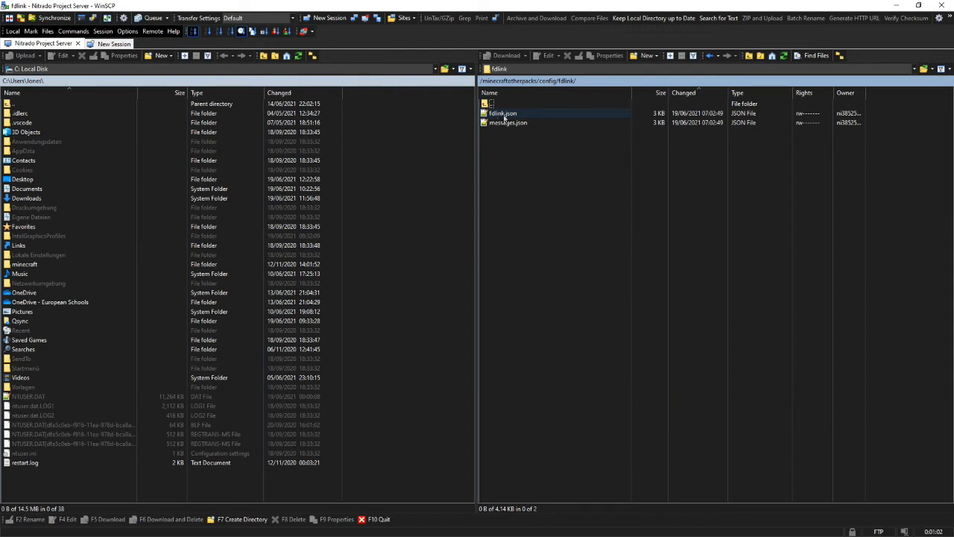
double_click(502, 113)
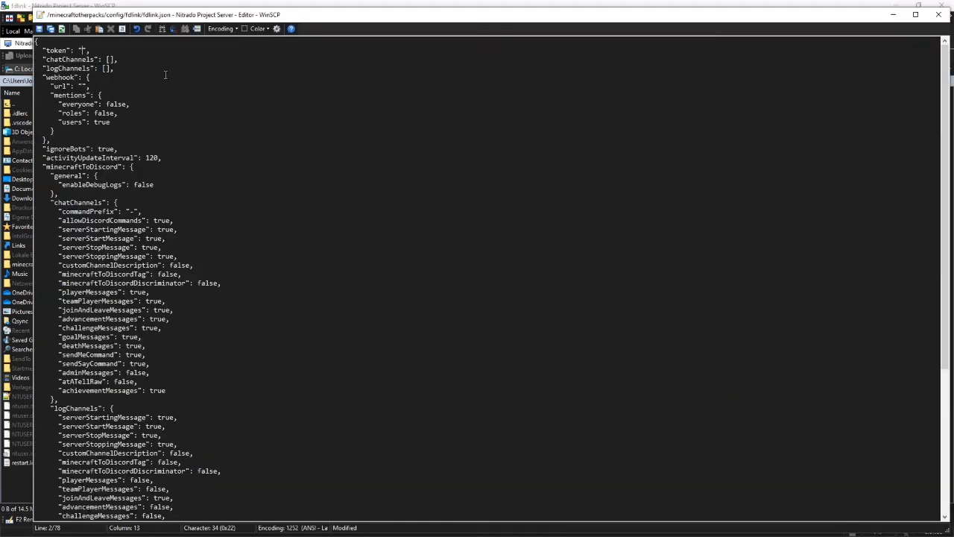
scroll(down, 3)
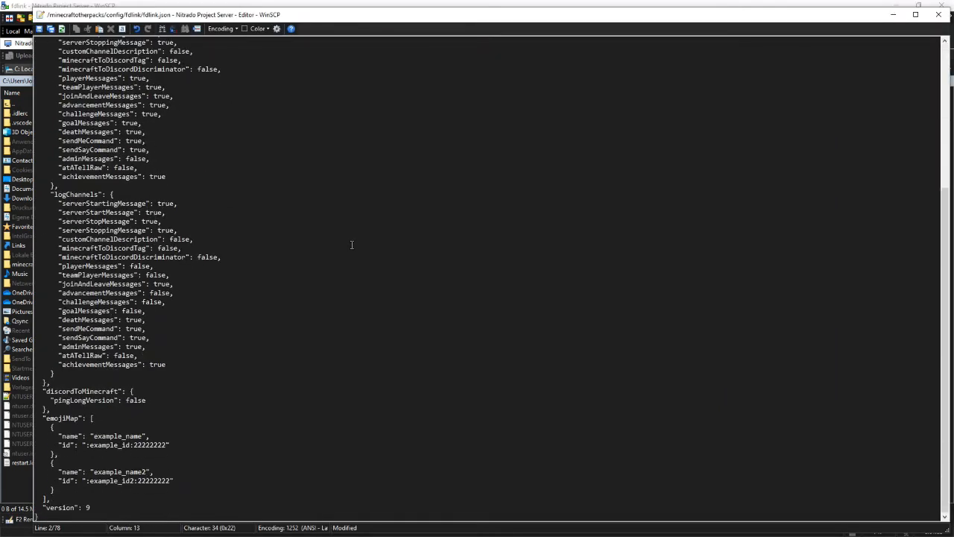
scroll(up, 3)
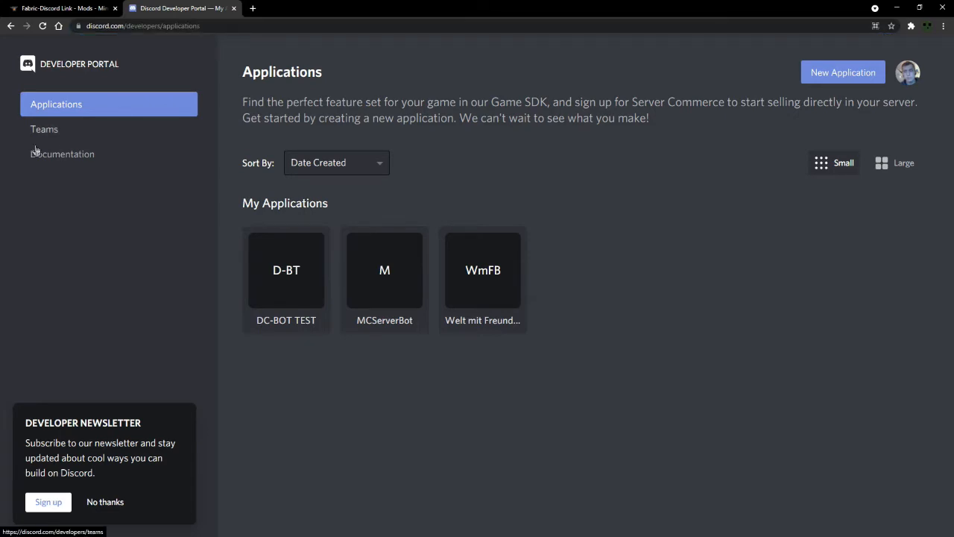
mouse_move(843, 73)
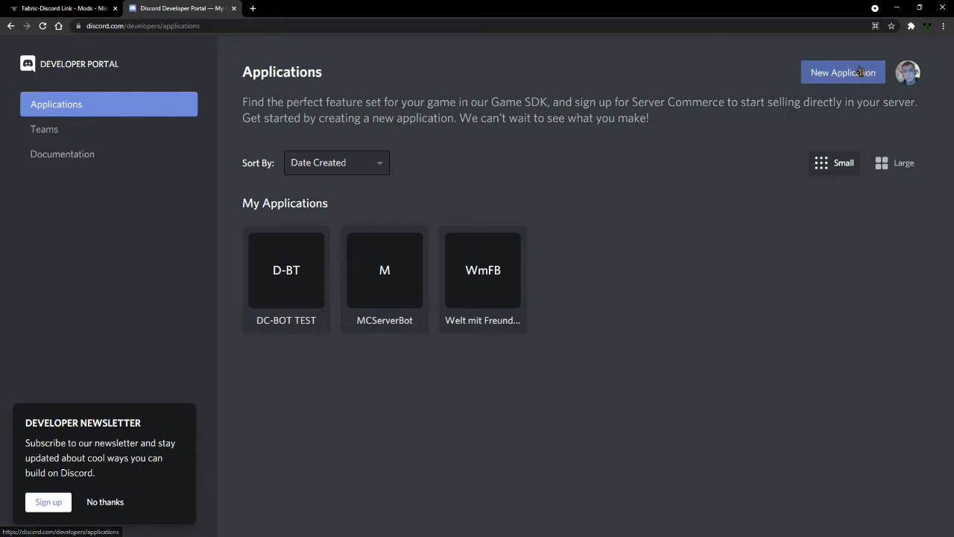
Step: Create a Developer Portal application named FabricDiscordLink
click(843, 73)
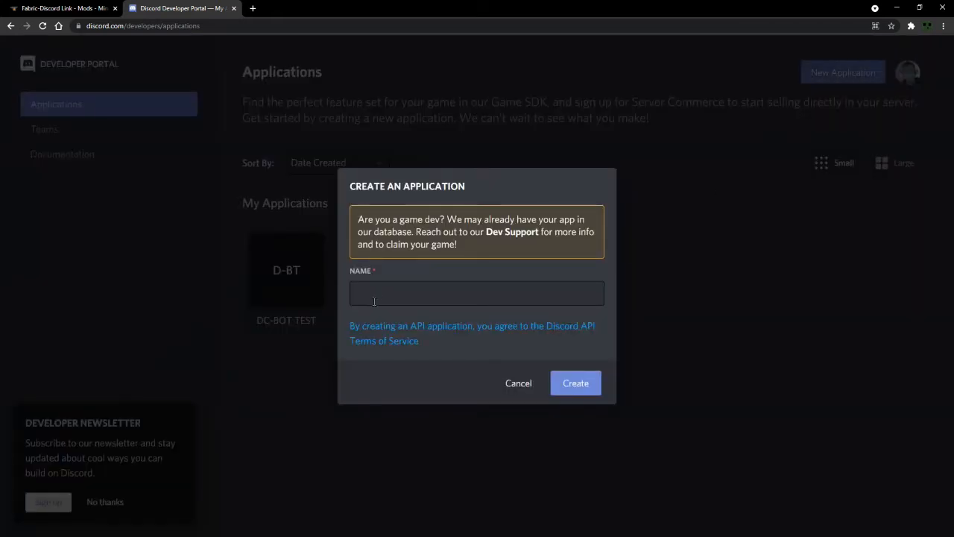
click(476, 292)
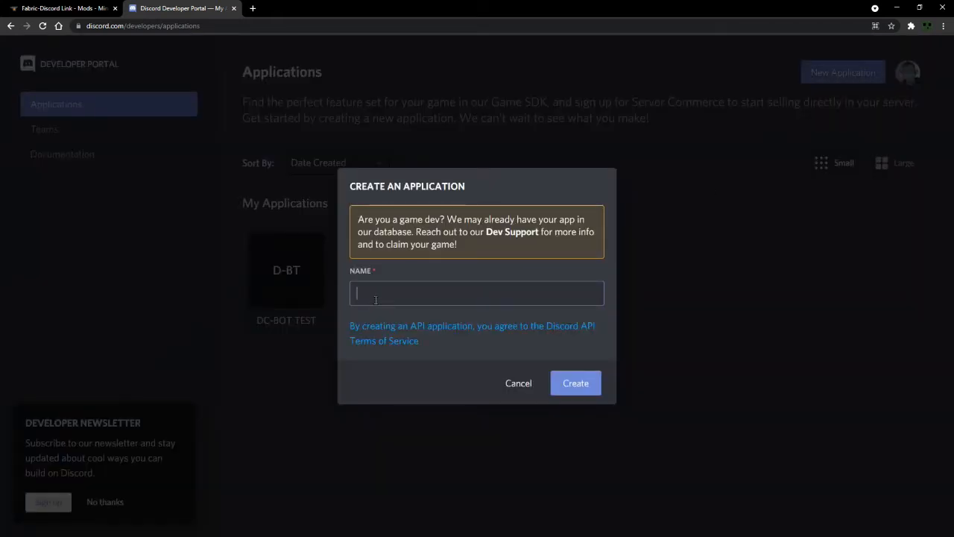
text(F)
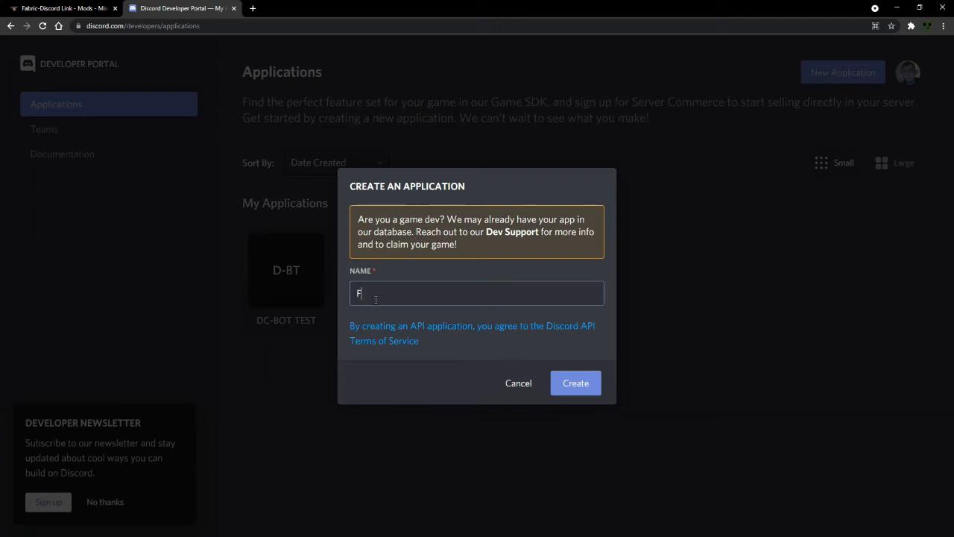
text(abricDiscord)
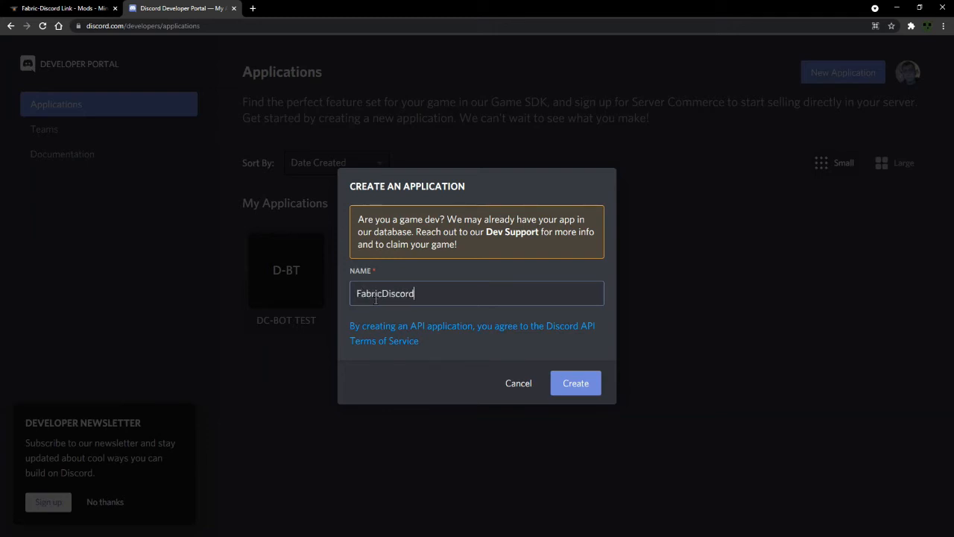
text(Link)
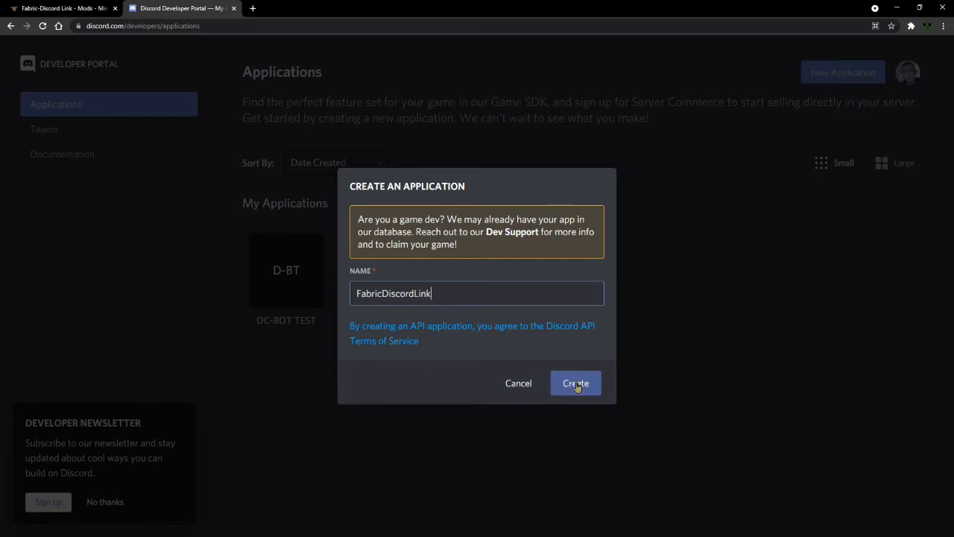
click(575, 383)
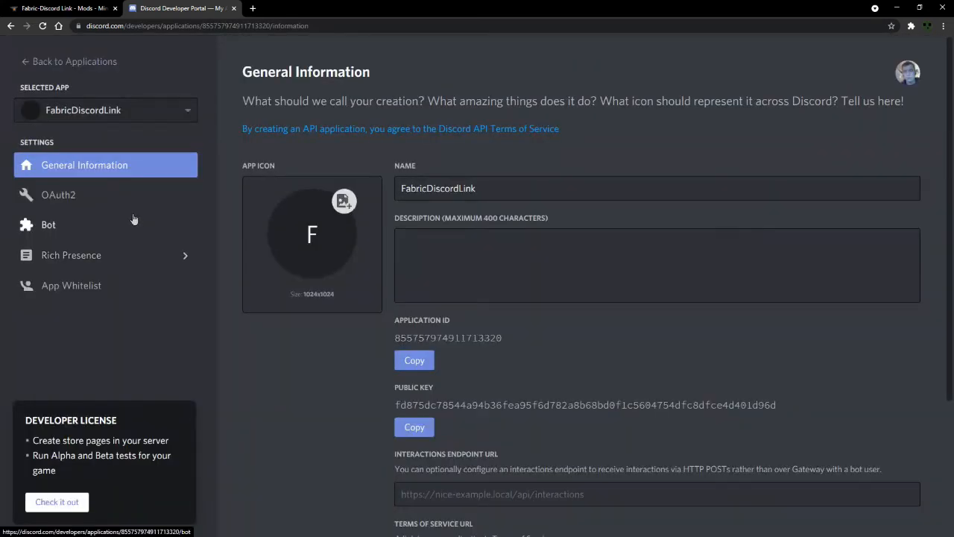
Step: Add a bot user, FabricDiscordLink #8922, to the application from the Bot page
click(49, 224)
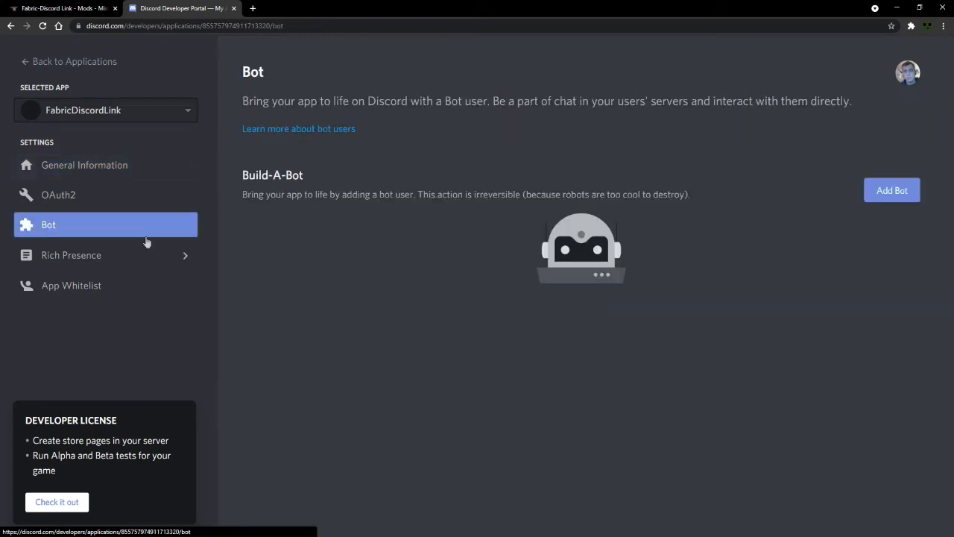
mouse_move(318, 191)
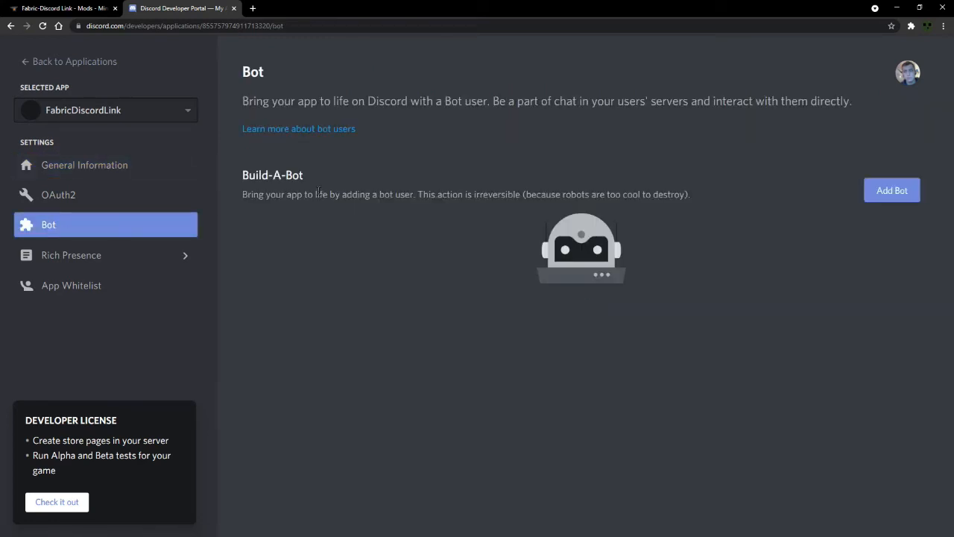
click(891, 190)
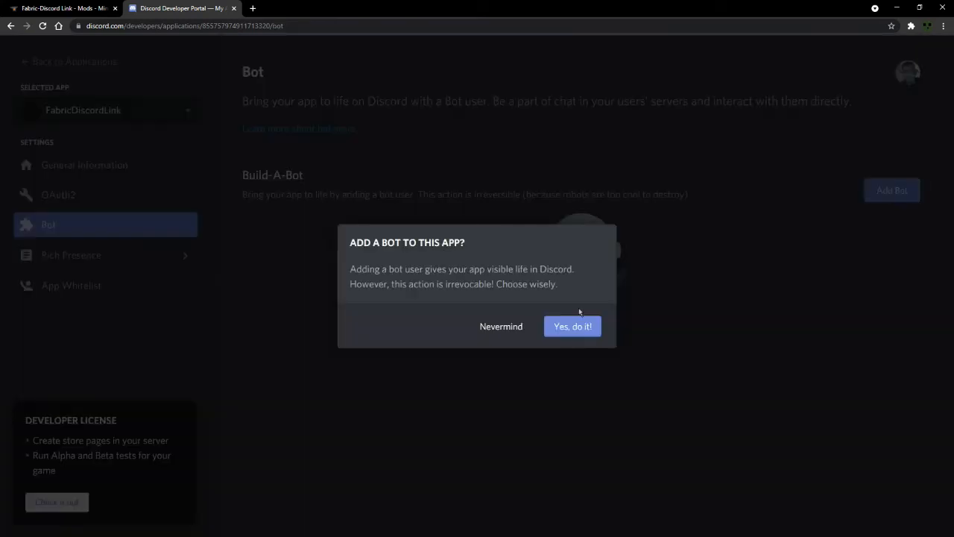
click(573, 325)
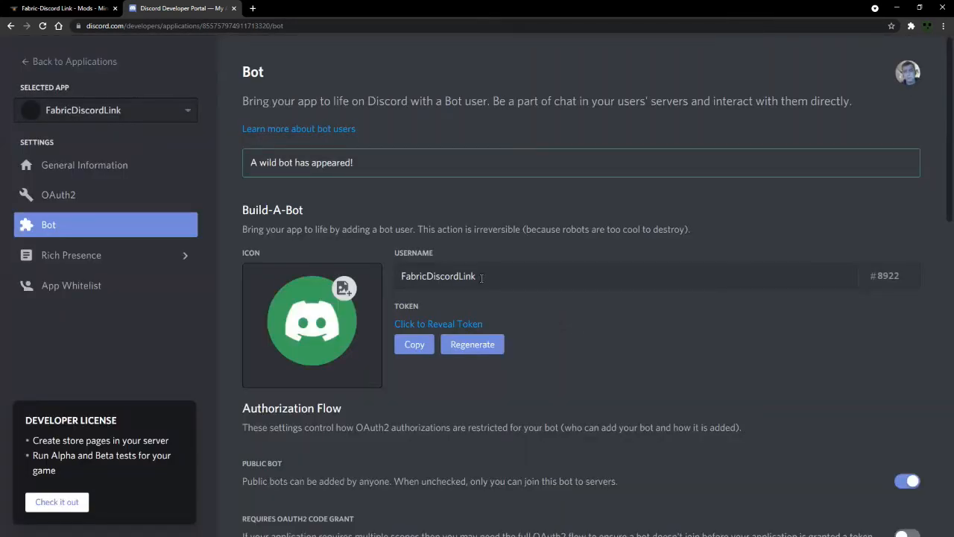
scroll(up, 3)
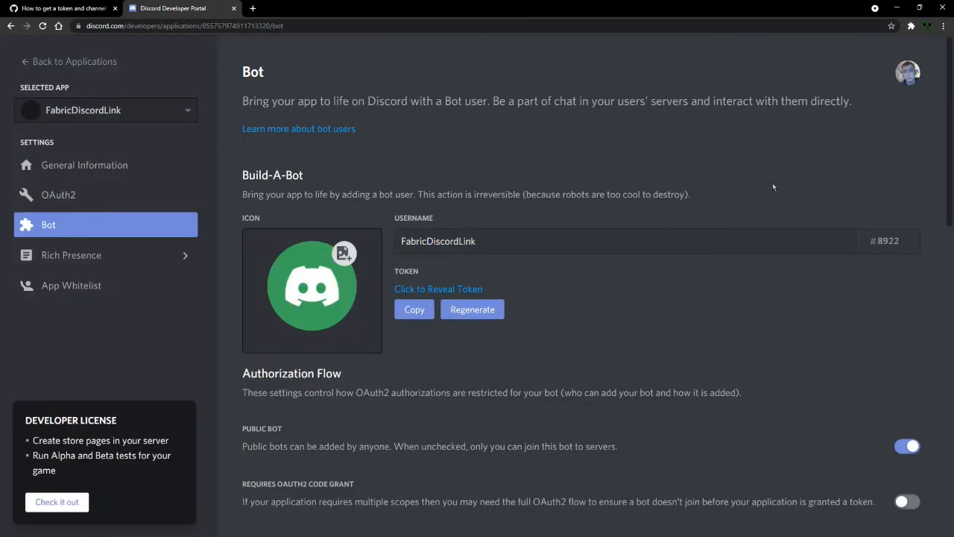
mouse_move(130, 169)
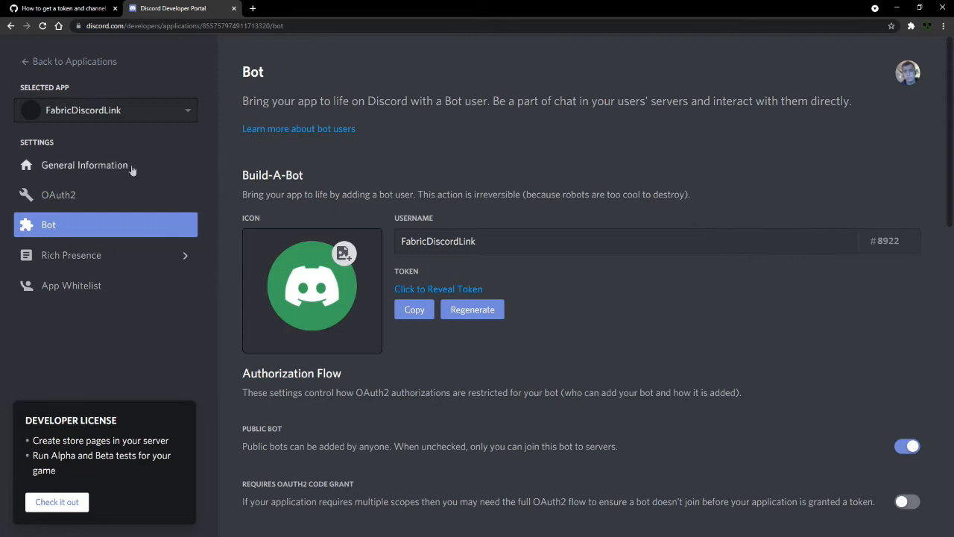
click(84, 164)
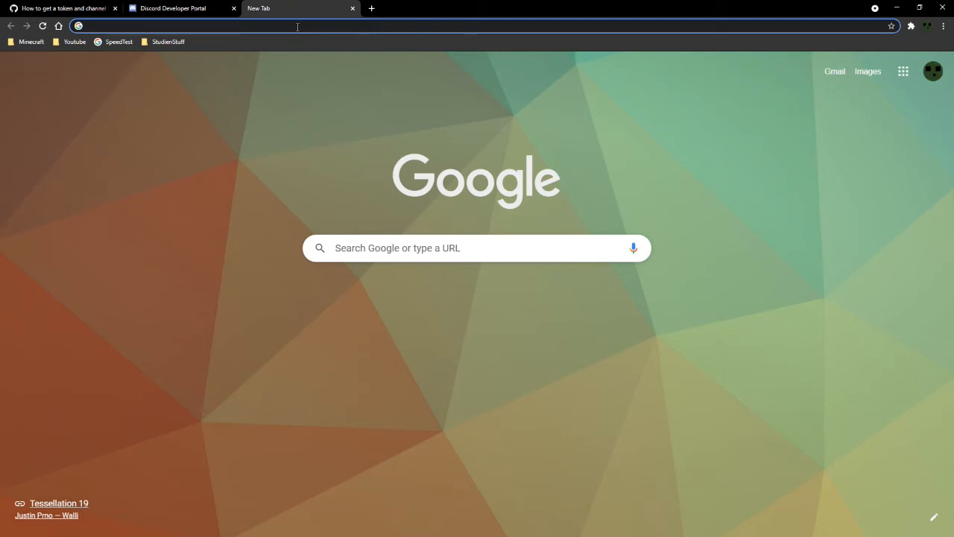
click(179, 8)
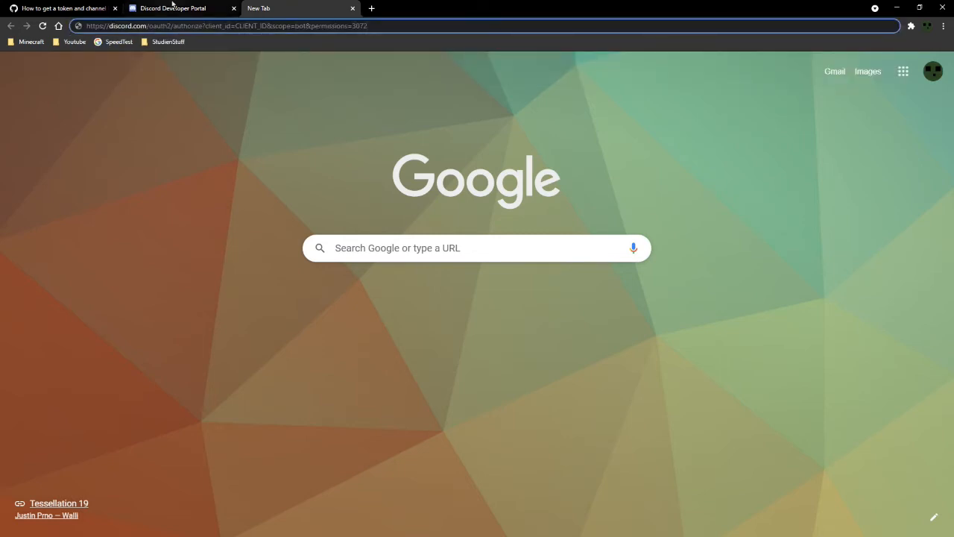
click(179, 8)
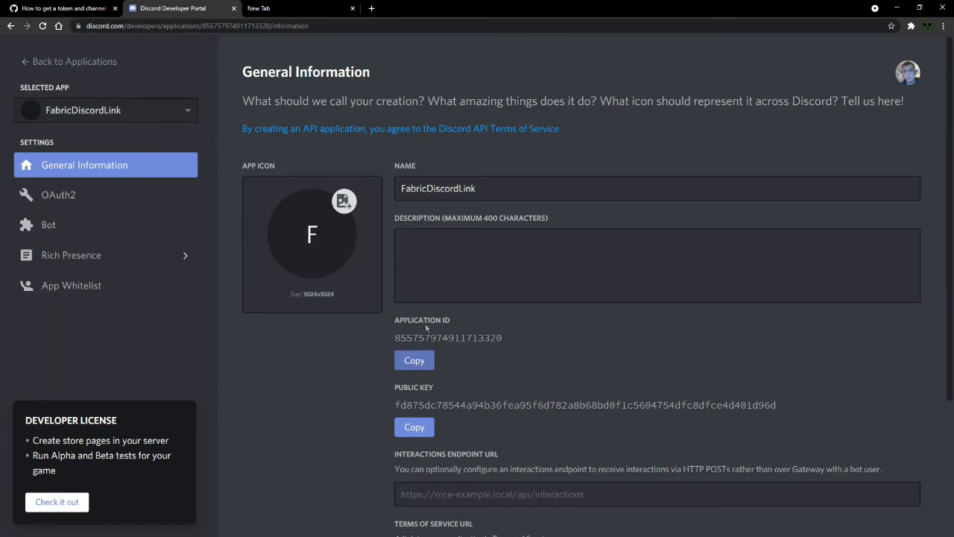
click(414, 360)
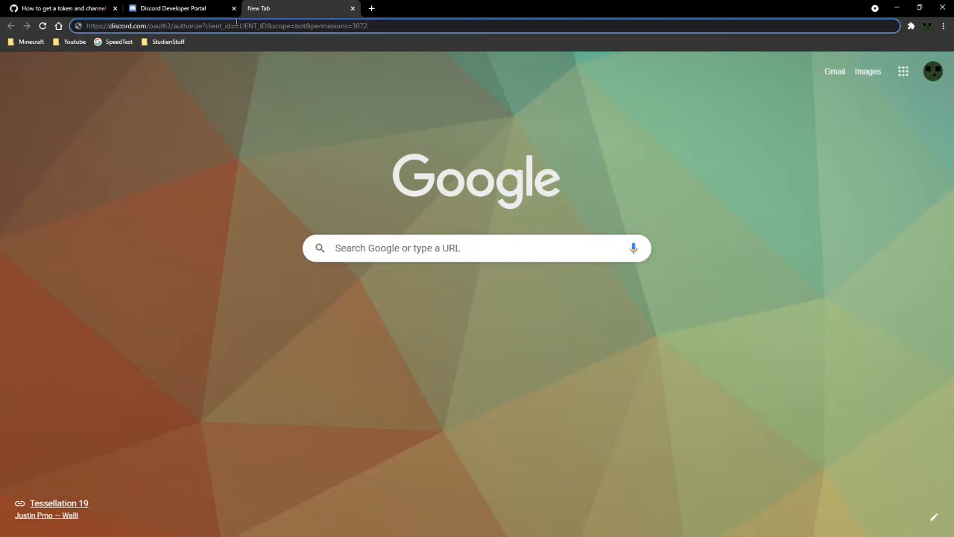
double_click(248, 25)
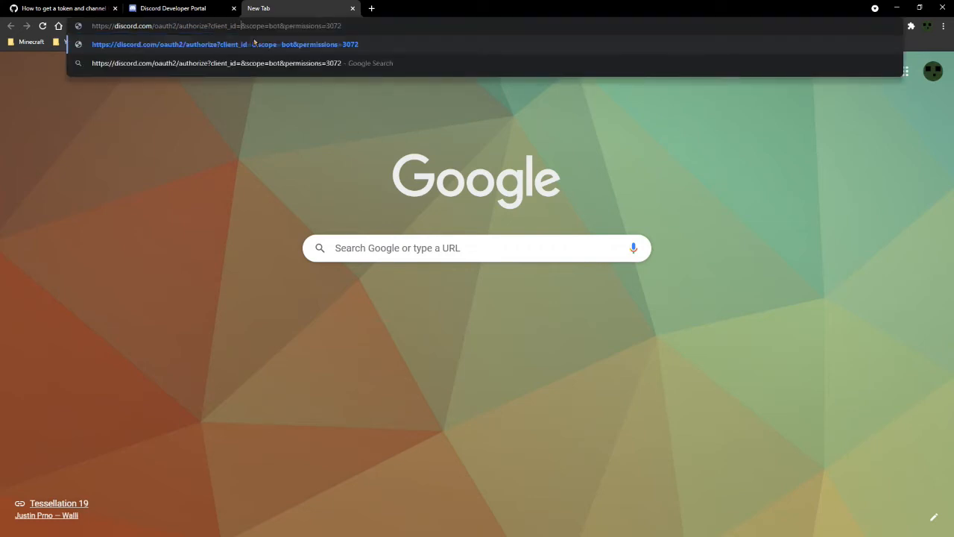
text(855757974911713320)
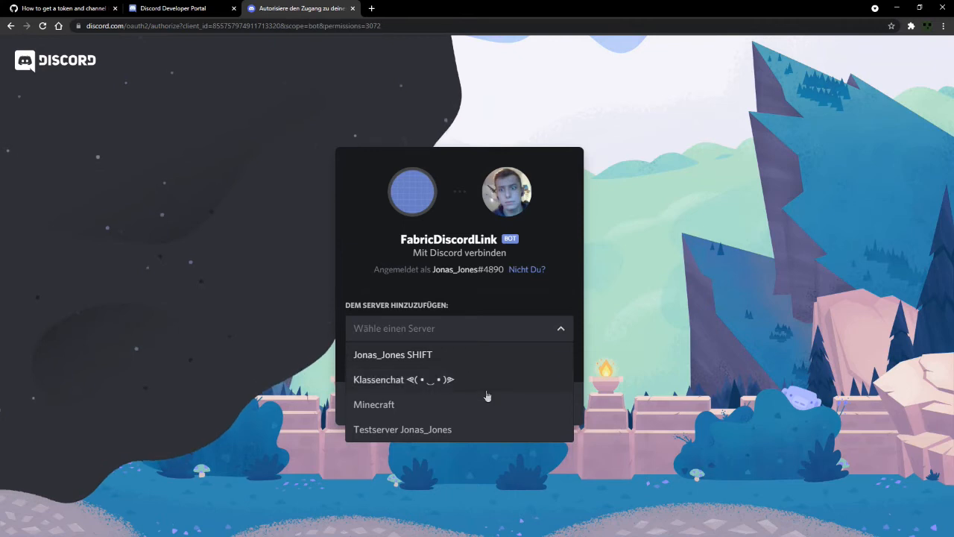
Step: Authorize the FabricDiscordLink bot into Testserver Jonas_Jones, passing the hCaptcha check
click(403, 429)
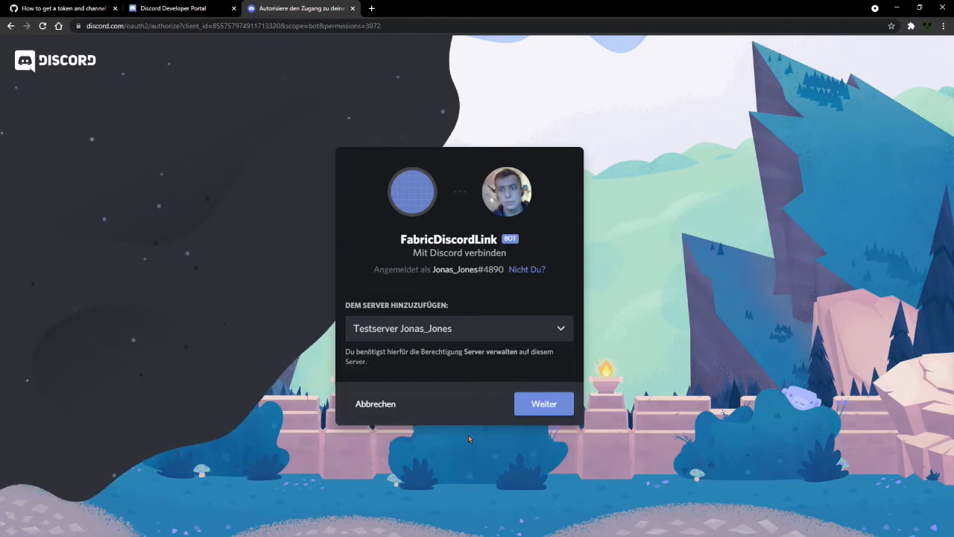
click(544, 404)
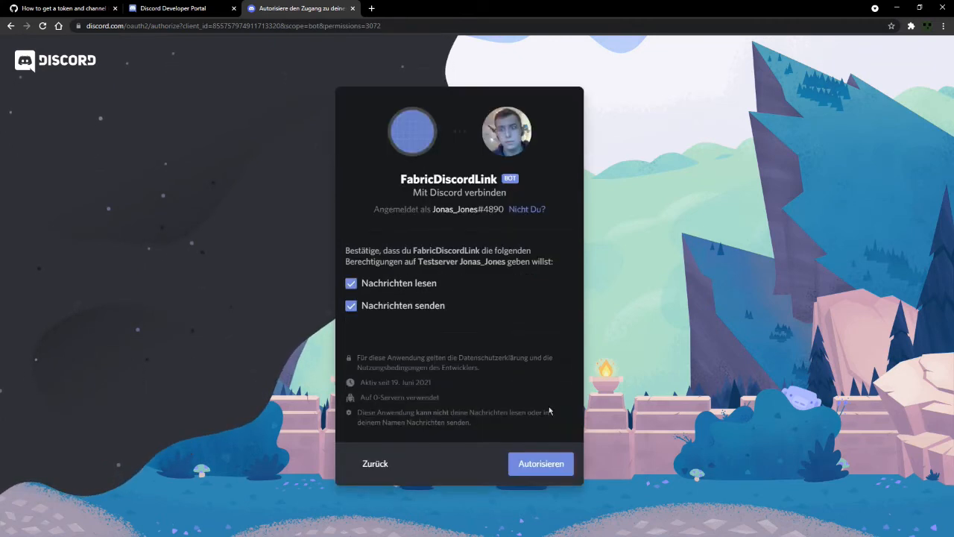
mouse_move(375, 290)
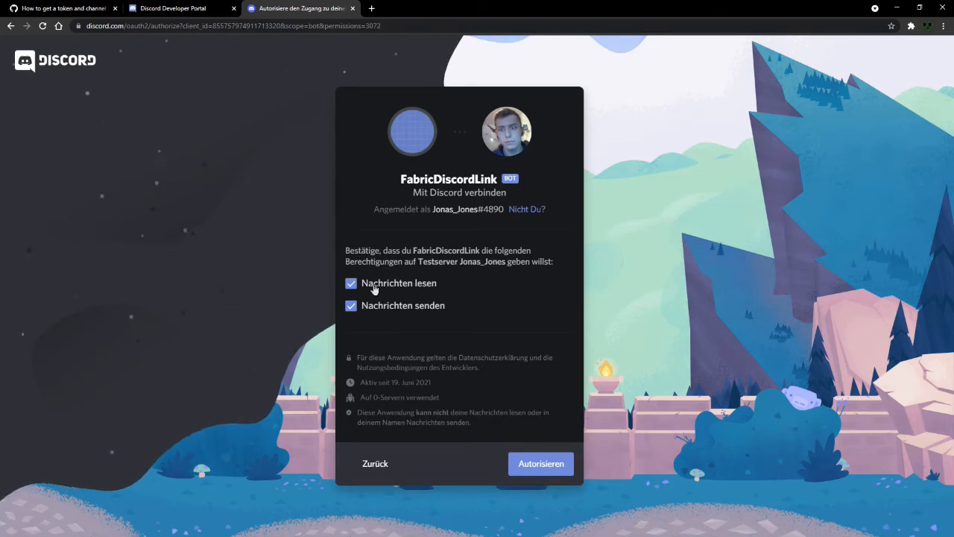
mouse_move(421, 316)
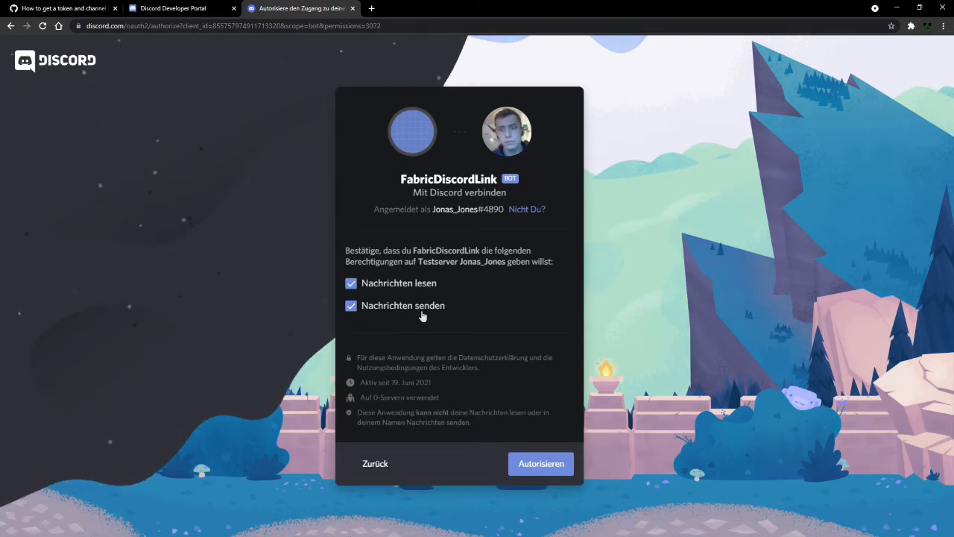
mouse_move(384, 314)
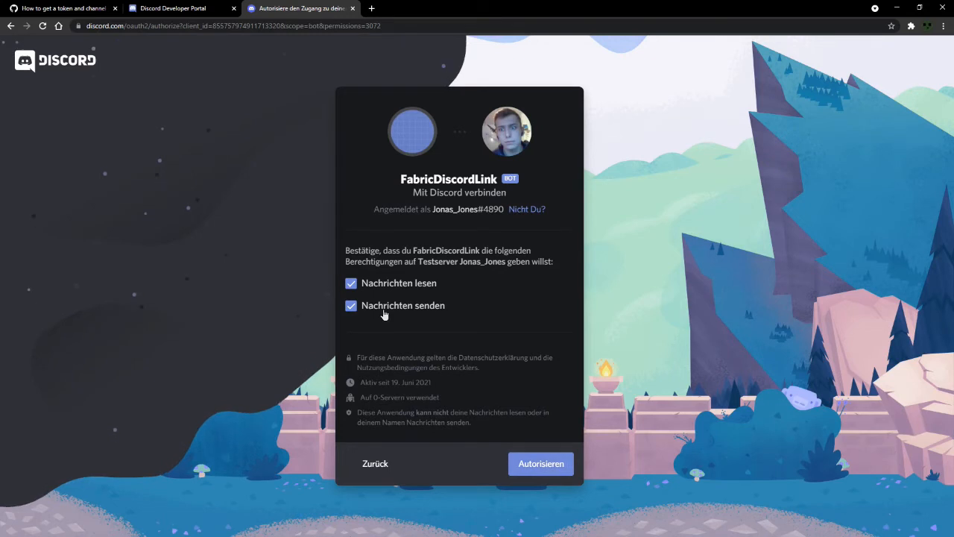
click(541, 463)
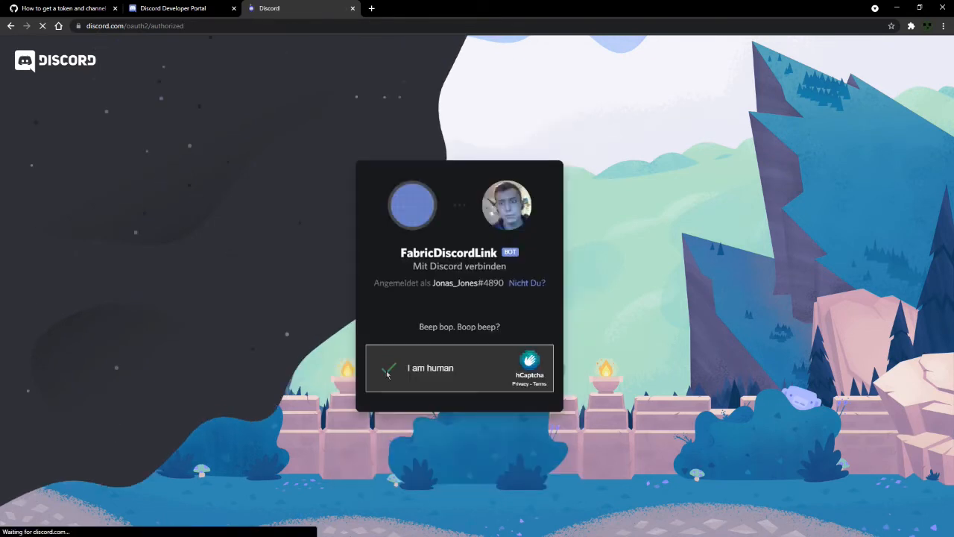
click(389, 367)
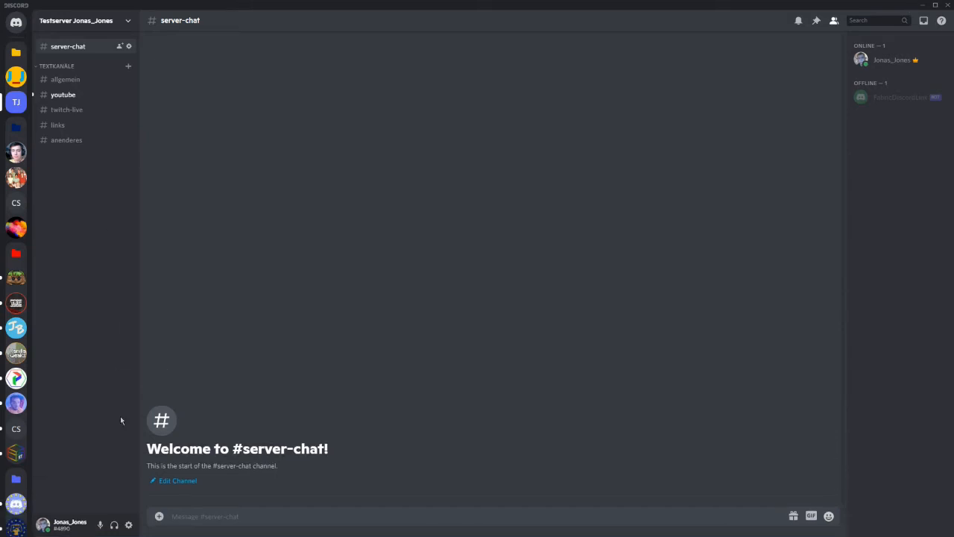
mouse_move(129, 524)
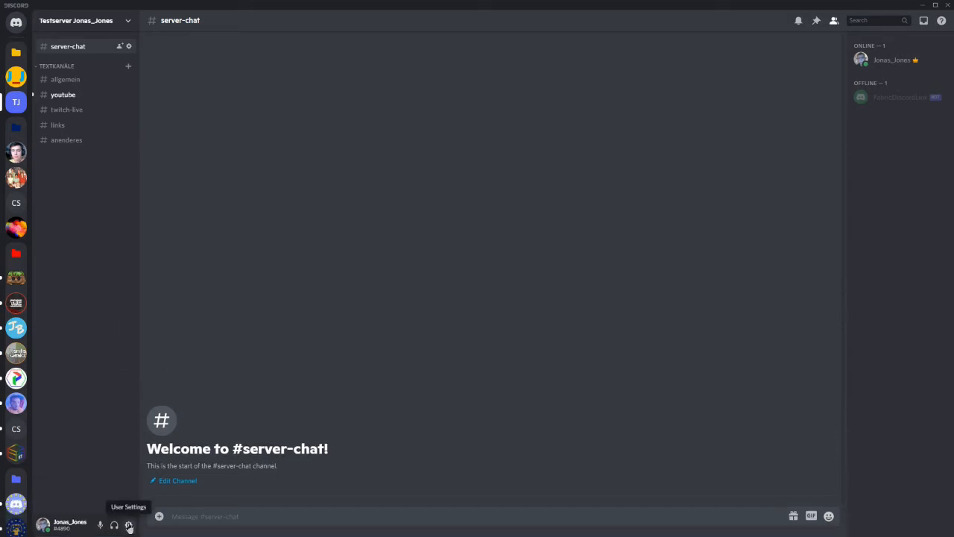
Step: Turn on Developer Mode in Advanced user settings and close settings
click(129, 526)
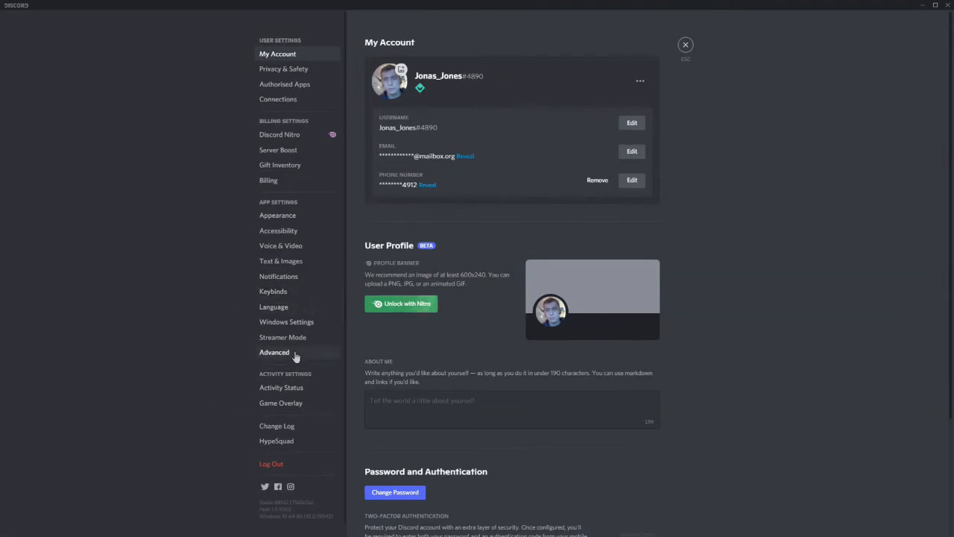
click(273, 352)
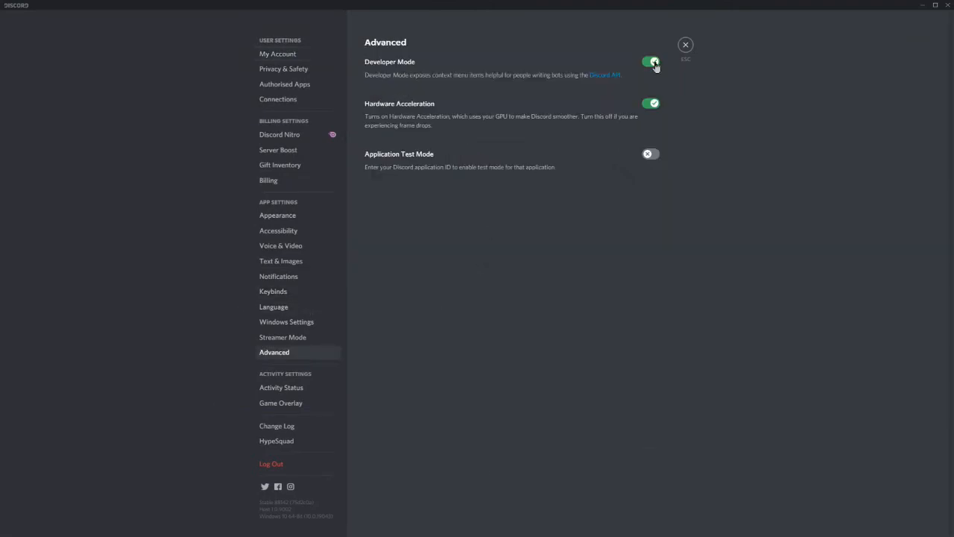
click(651, 62)
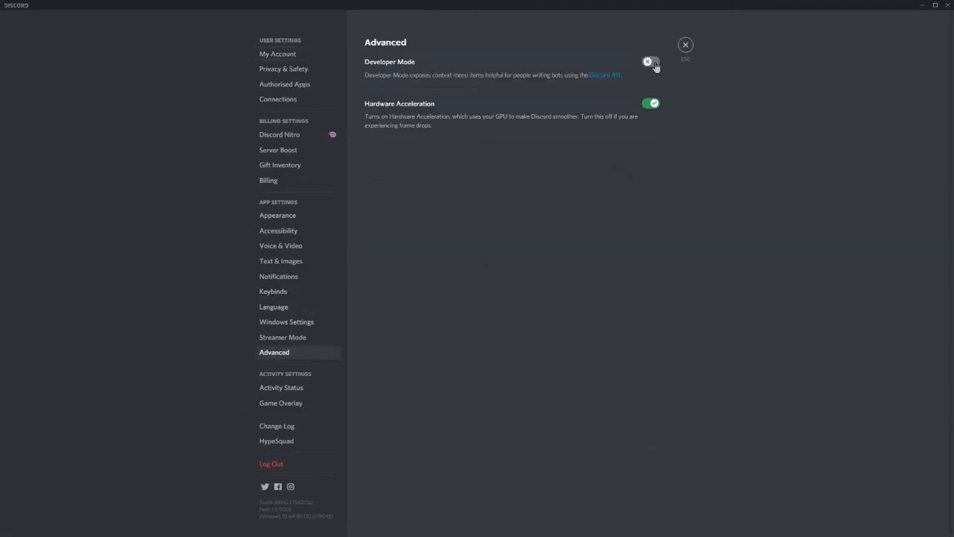
click(650, 61)
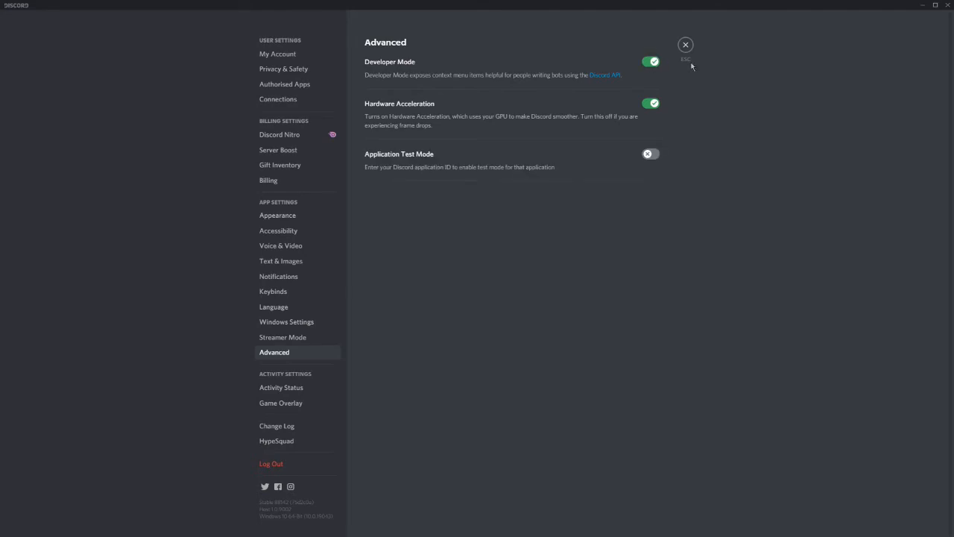
click(685, 44)
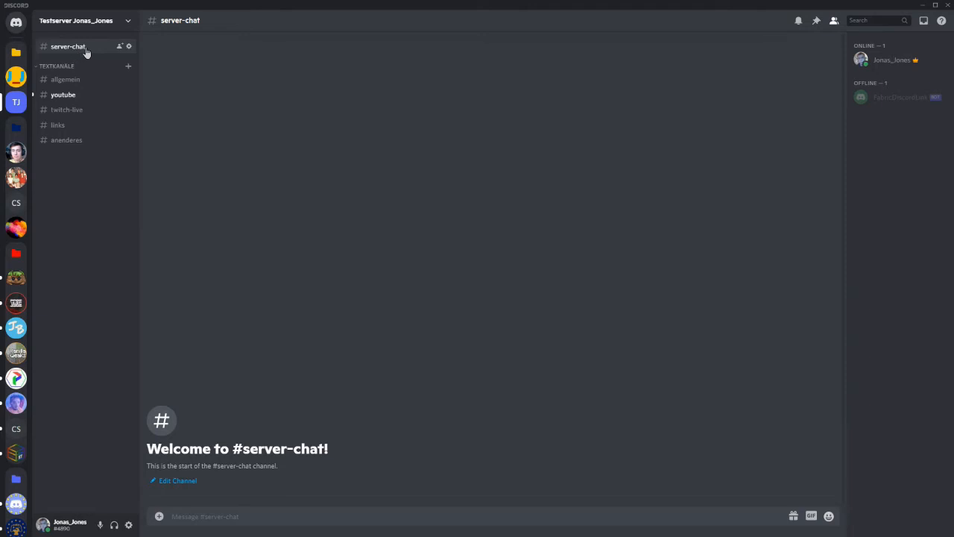
Step: Open the #server-chat context menu to copy the channel's ID
right_click(68, 47)
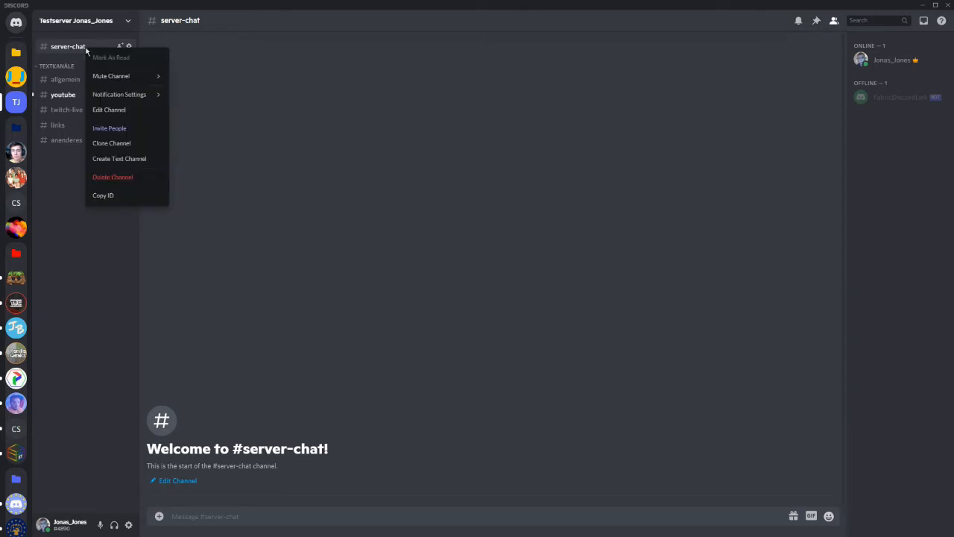
mouse_move(103, 196)
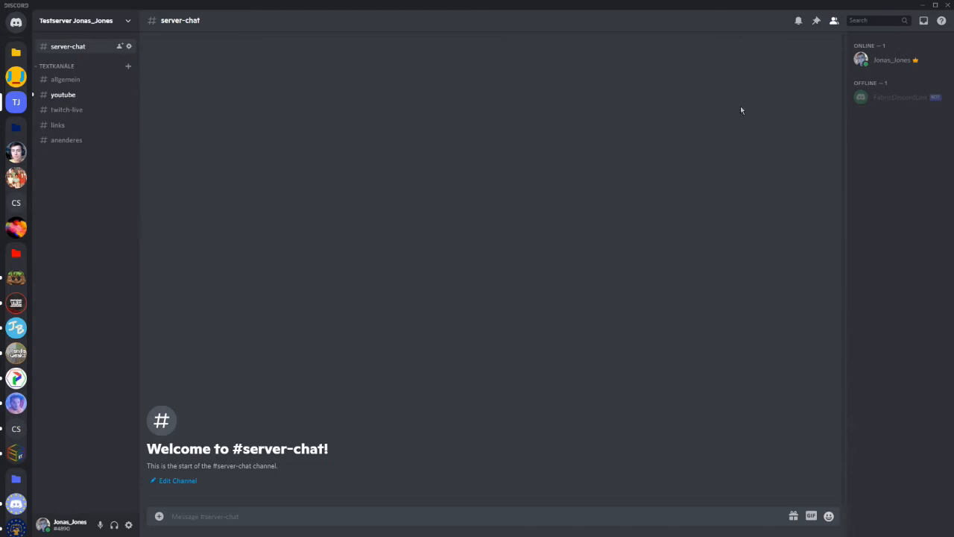
right_click(68, 47)
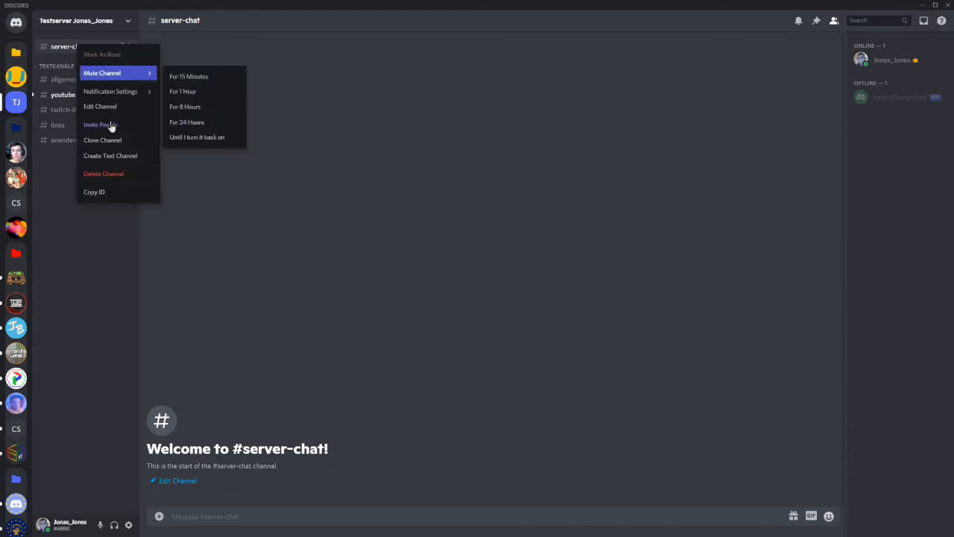
mouse_move(94, 191)
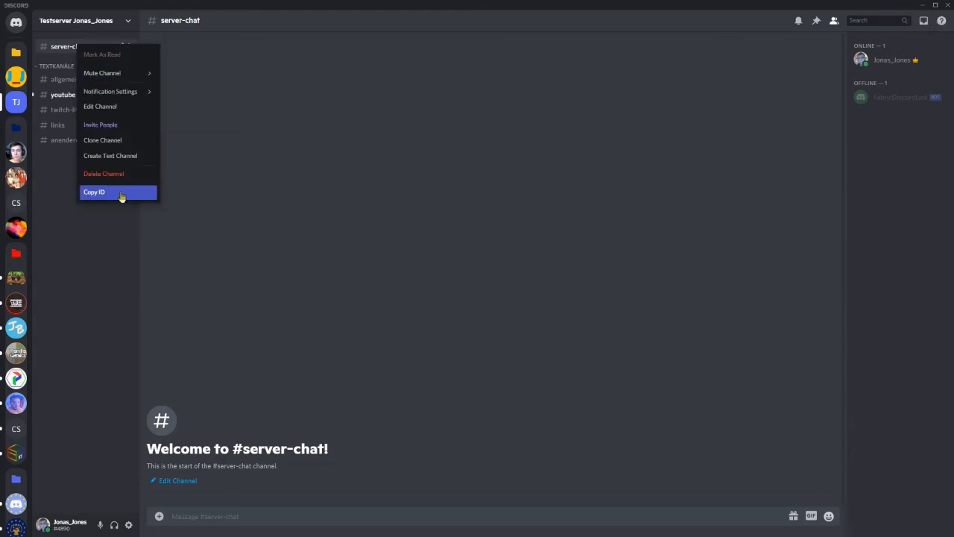
mouse_move(110, 205)
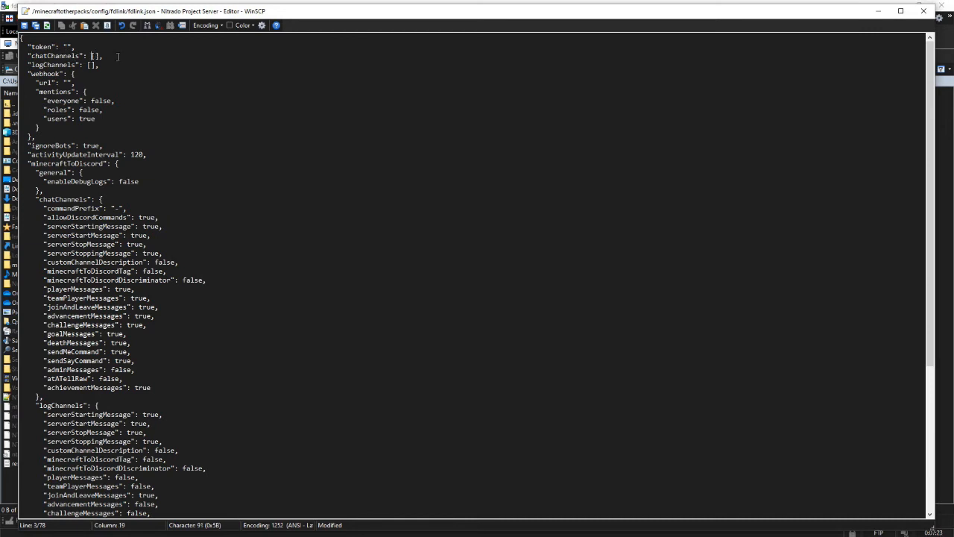
text("")
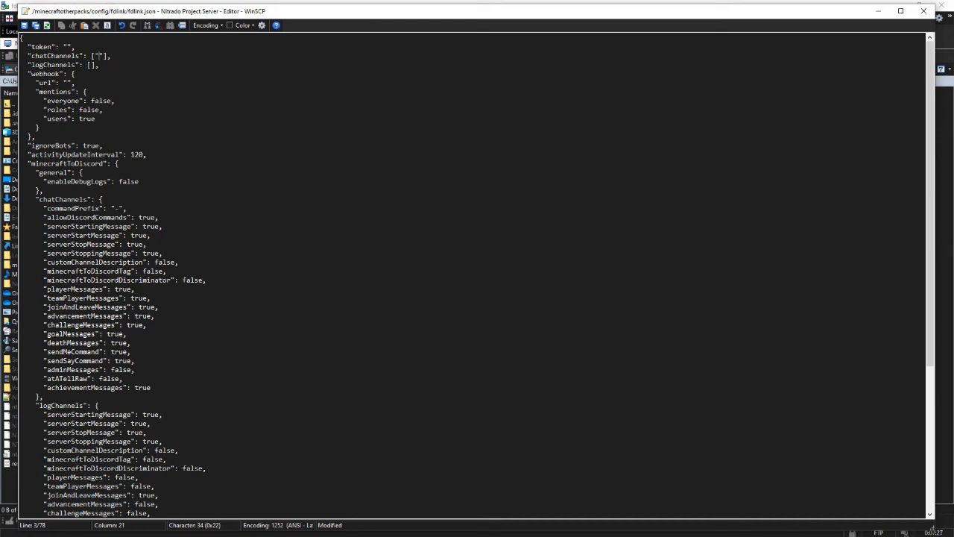
text(855749338432536597)
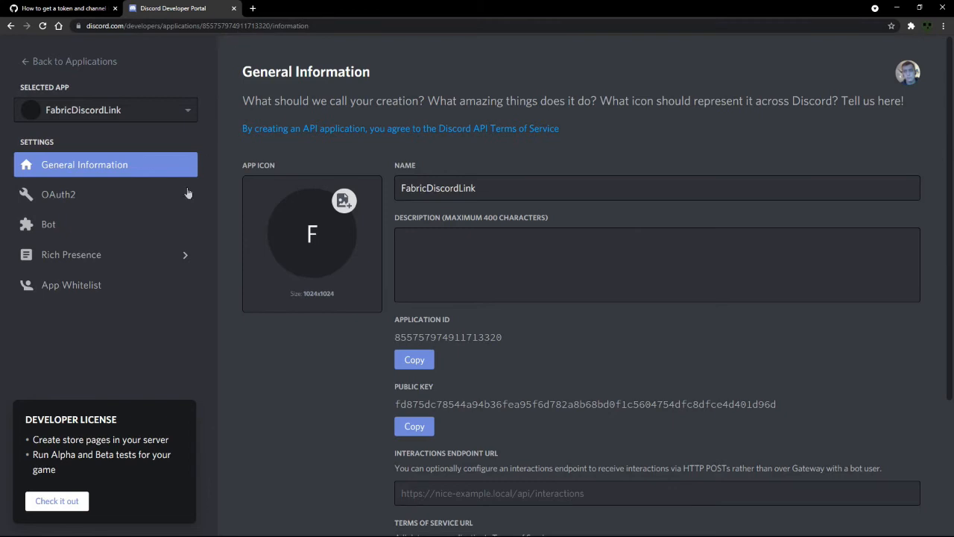
click(49, 223)
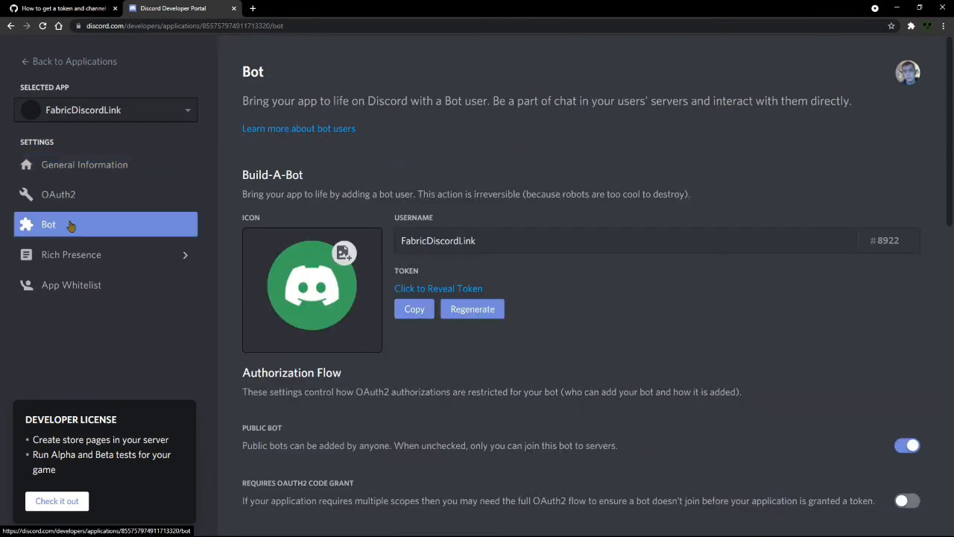
click(414, 309)
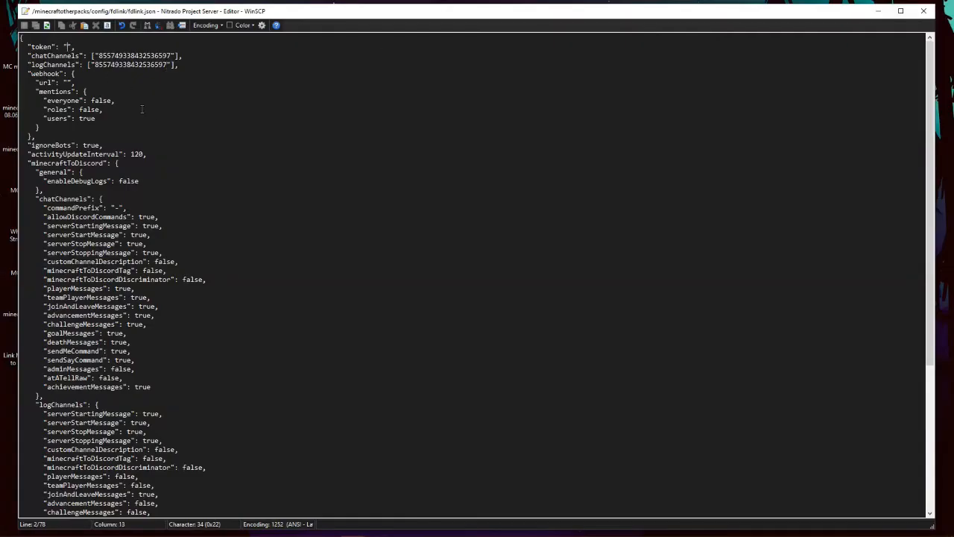
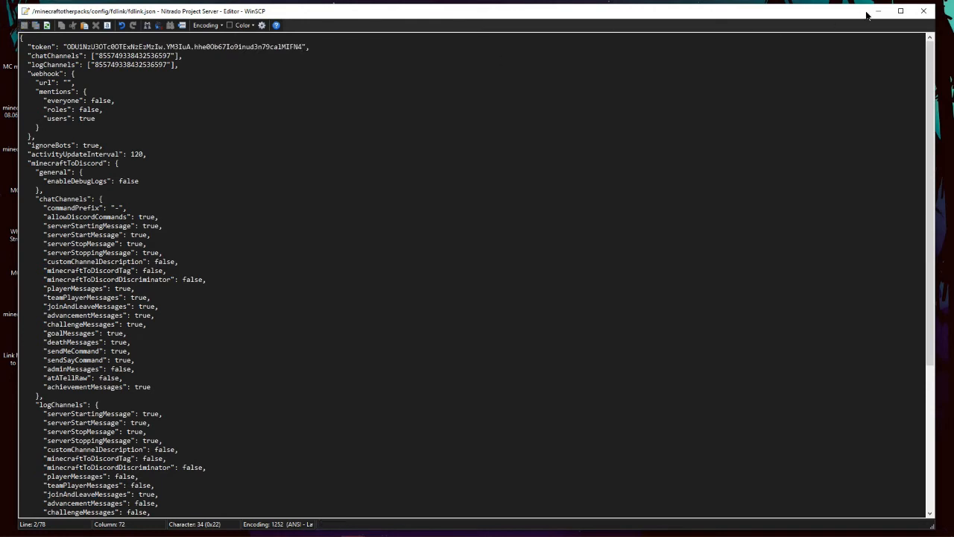
Step: Paste the bot token into the "token" field of fdlink.json and save the file
key(alt+tab)
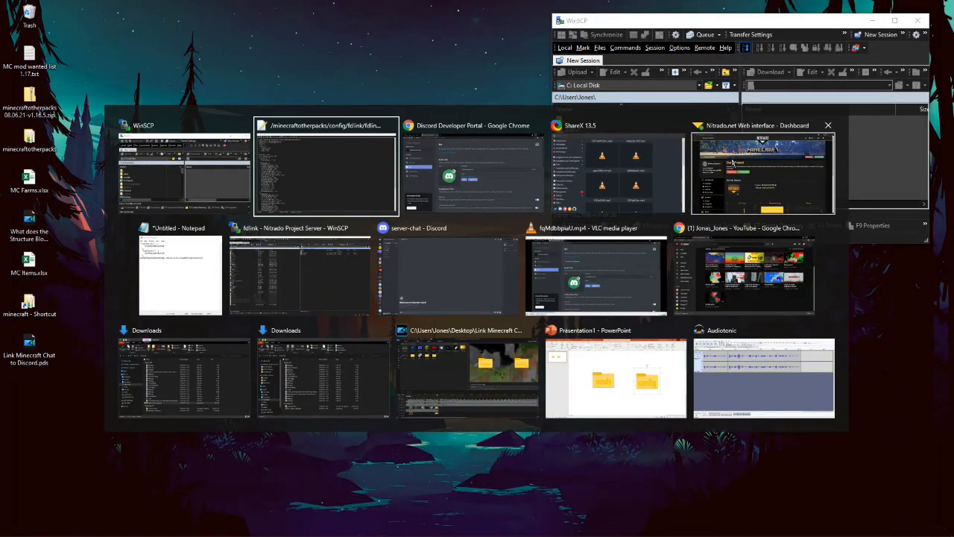
Step: Restart the Minecraft server in Nitrado and follow the Live Server Console until startup finishes
click(763, 173)
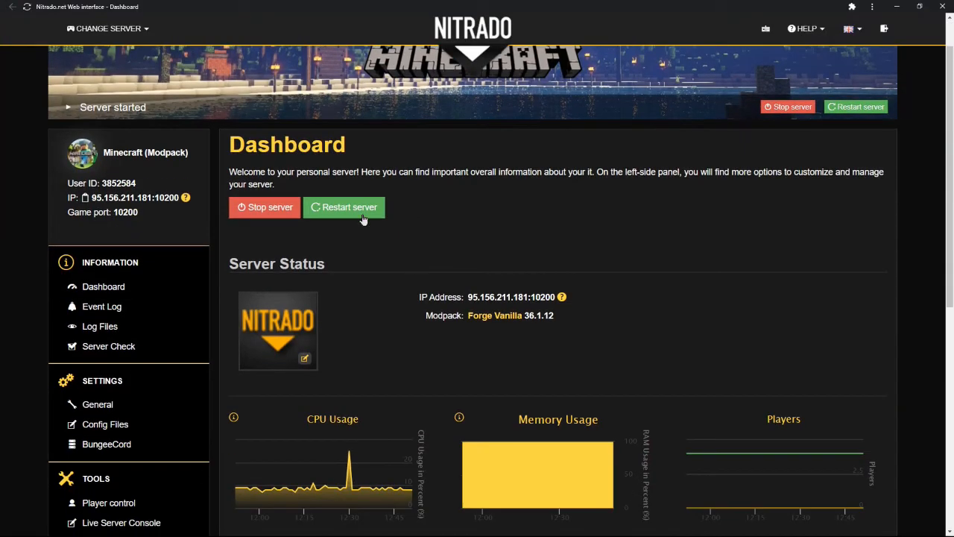
click(120, 522)
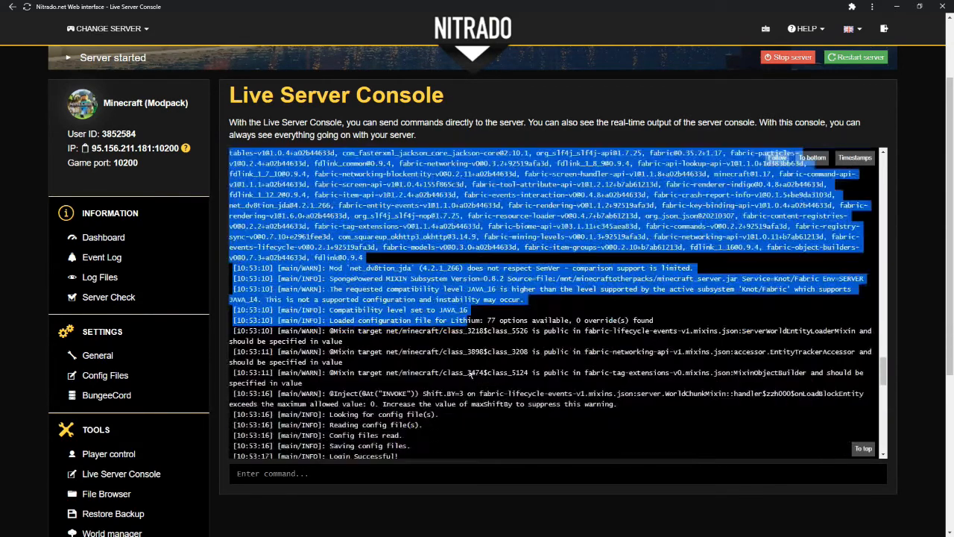
scroll(down, 3)
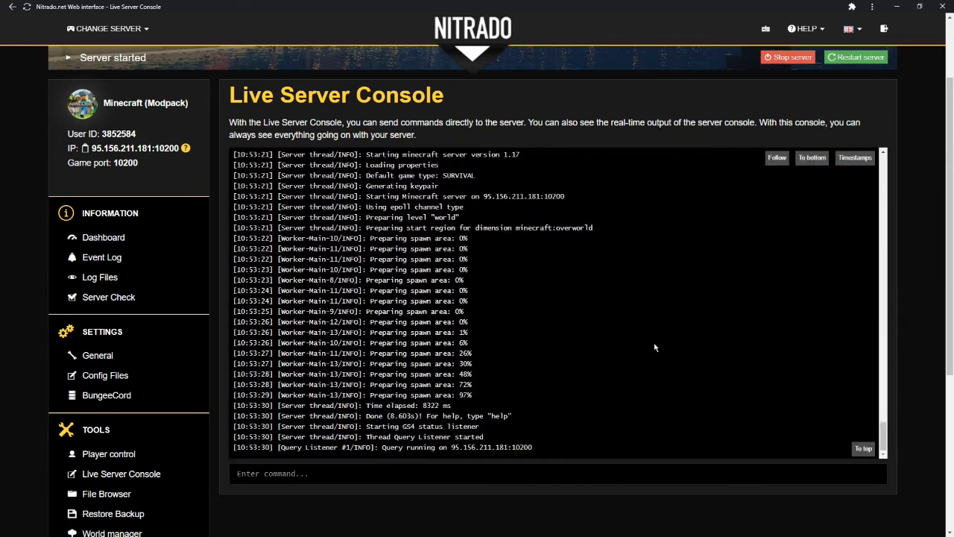
key(alt+tab)
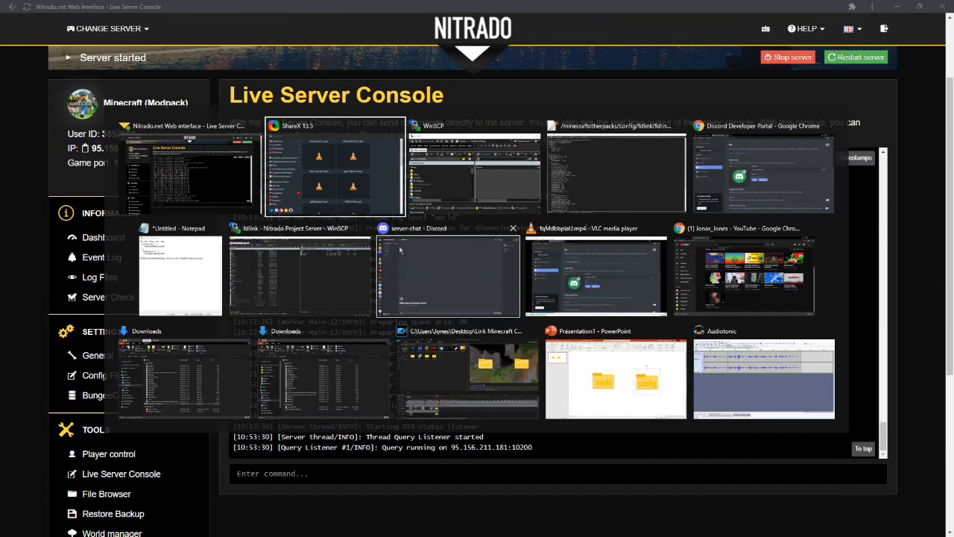
Step: Watch #server-chat until the bot posts "Server is starting!" and "Server Started."
click(447, 276)
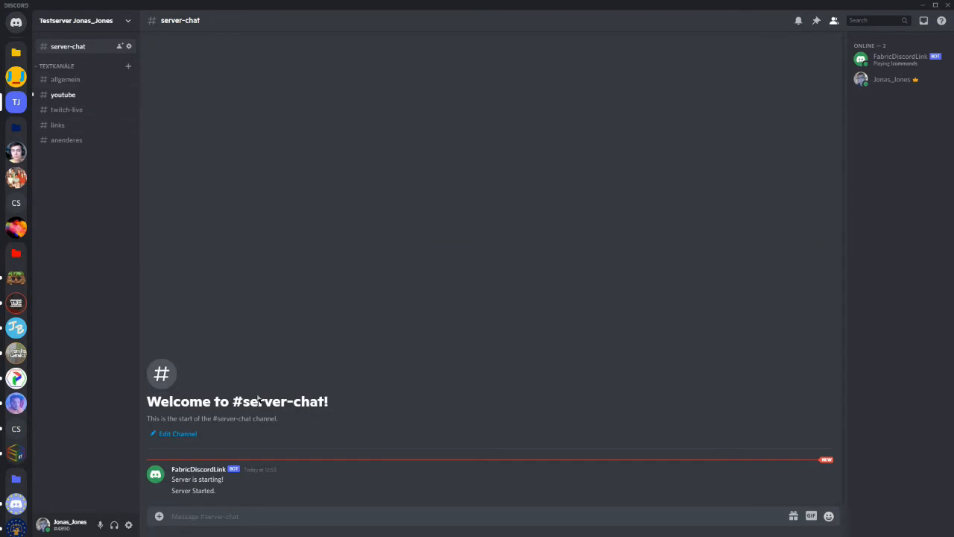
mouse_move(887, 67)
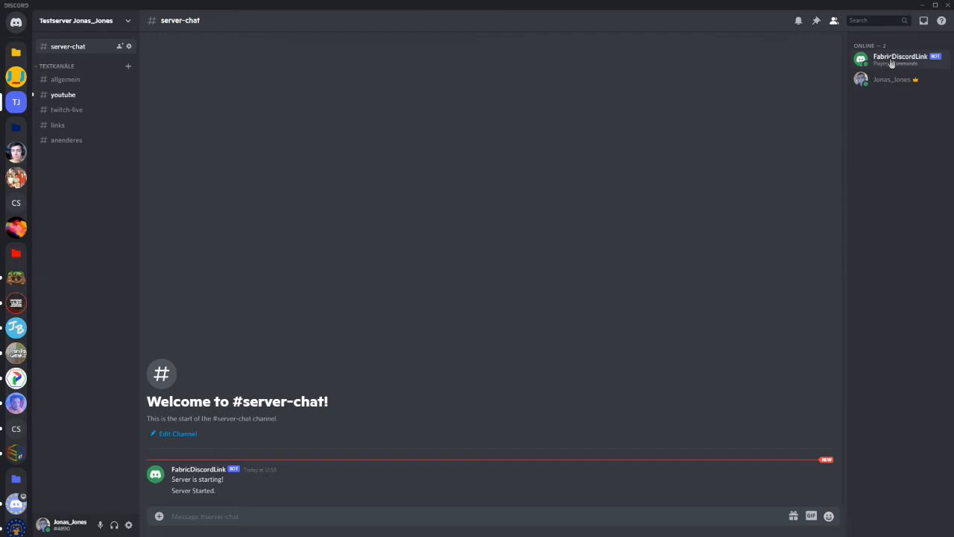
mouse_move(477, 343)
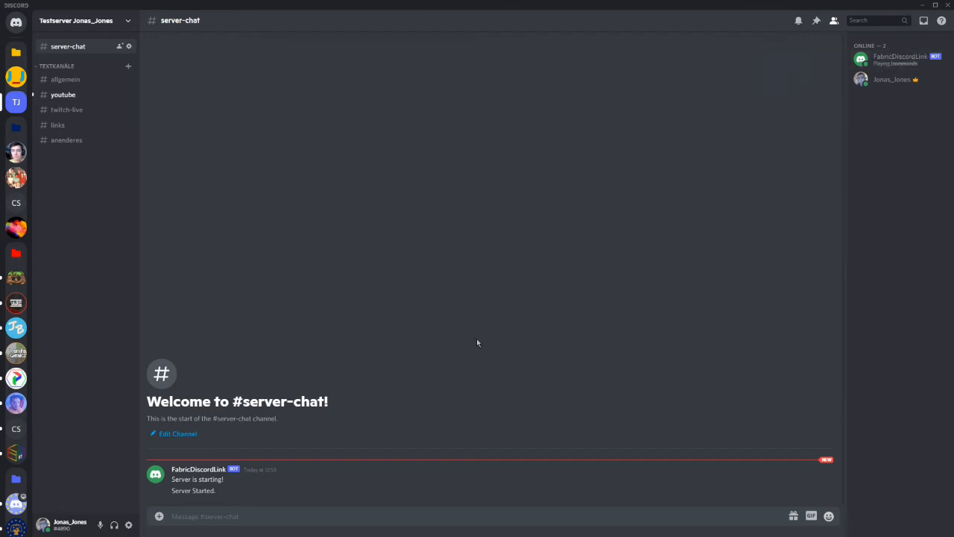
double_click(198, 479)
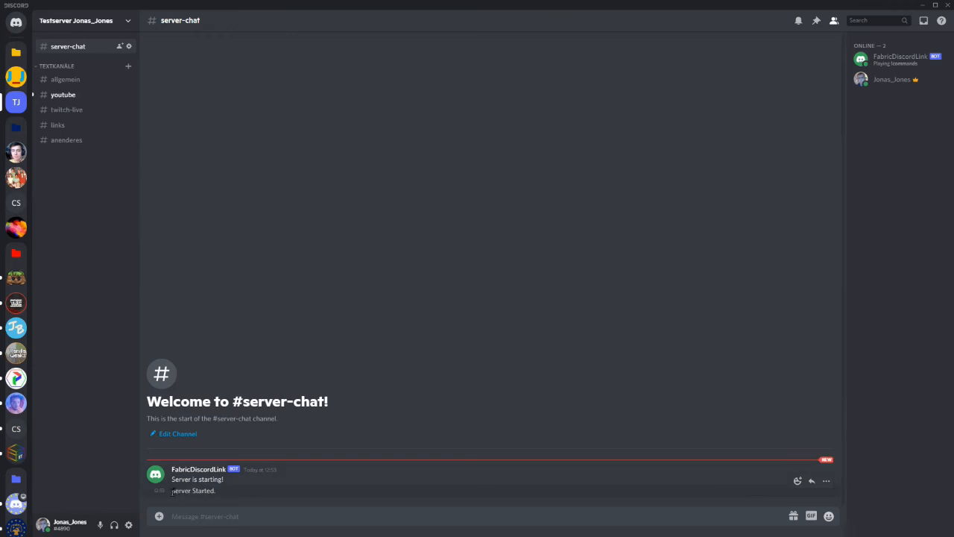
mouse_move(231, 495)
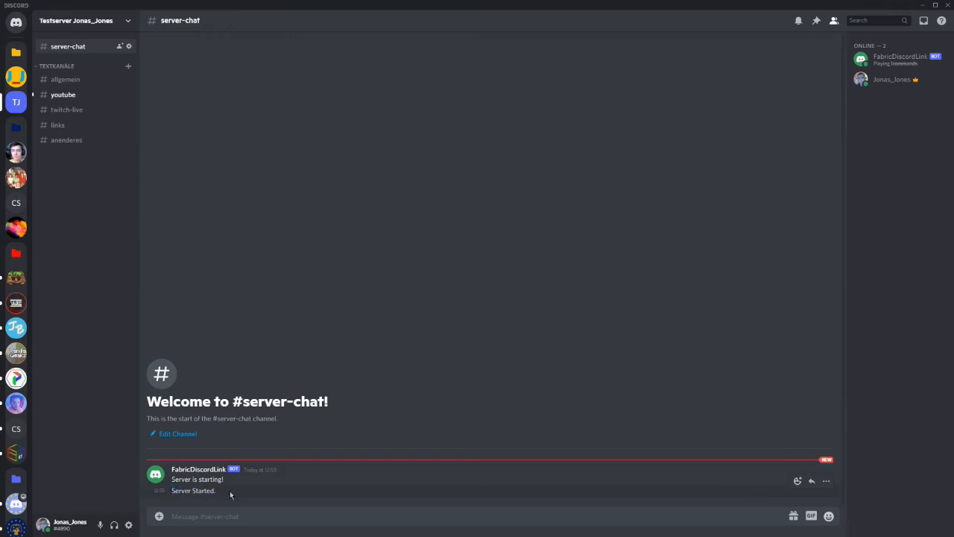
Step: Run "say hey!" in the Nitrado console and check Discord for "[Server] hey!"
key(alt+tab)
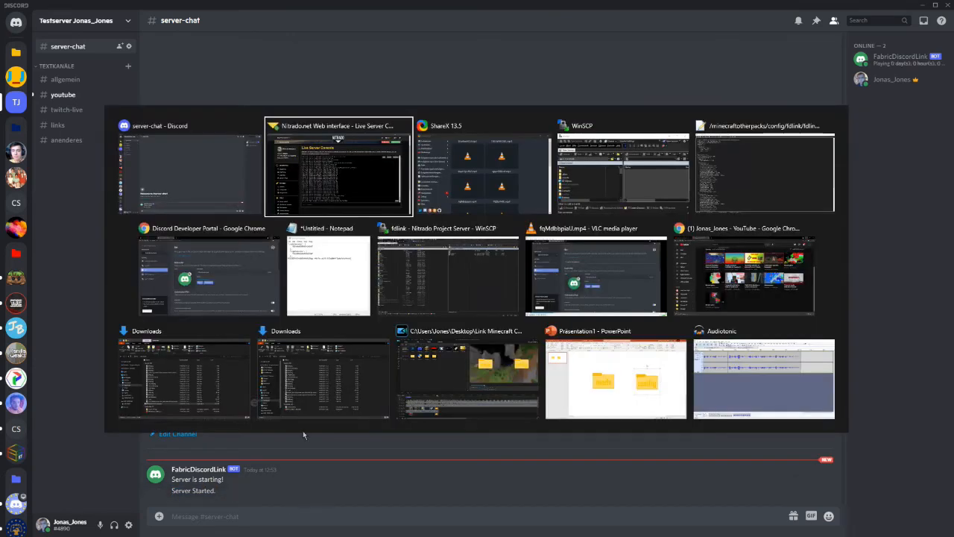
click(337, 168)
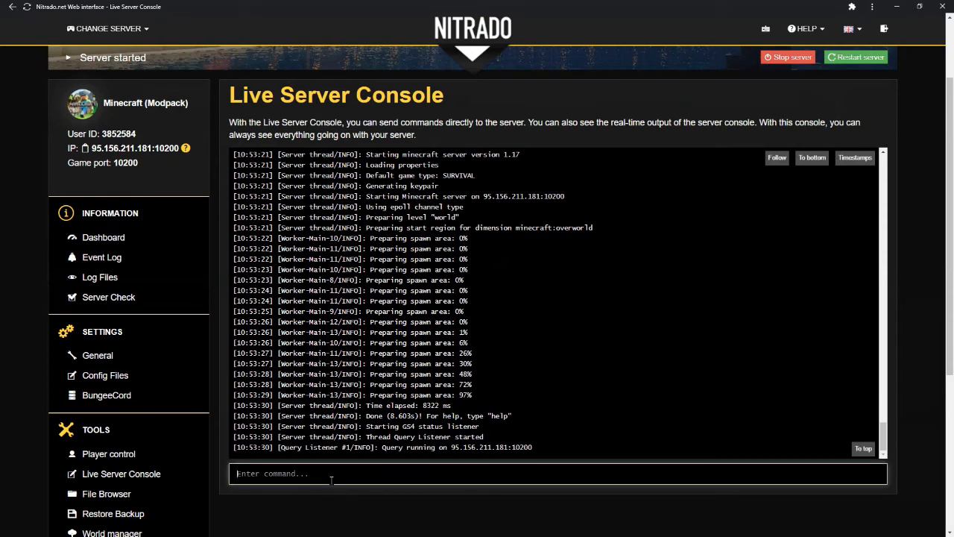
text(say)
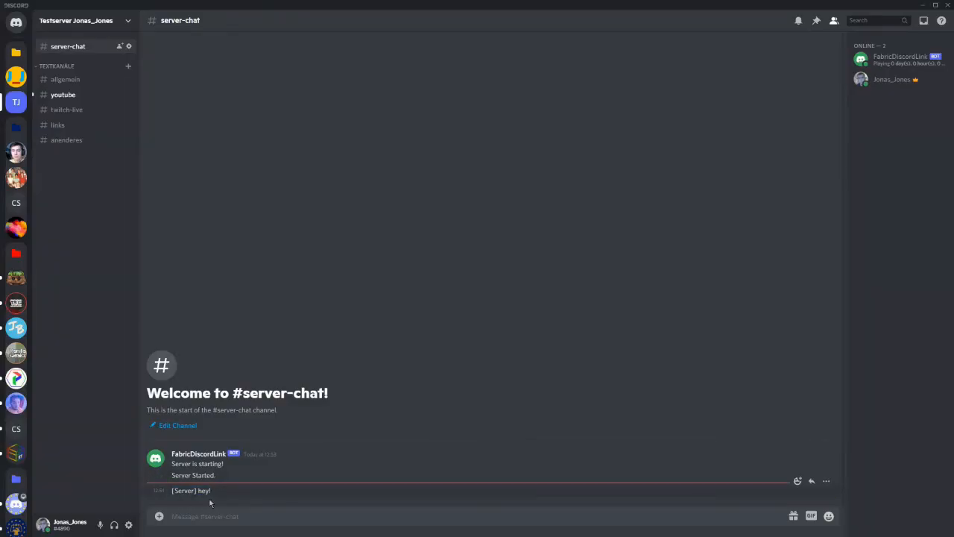
key(alt+tab)
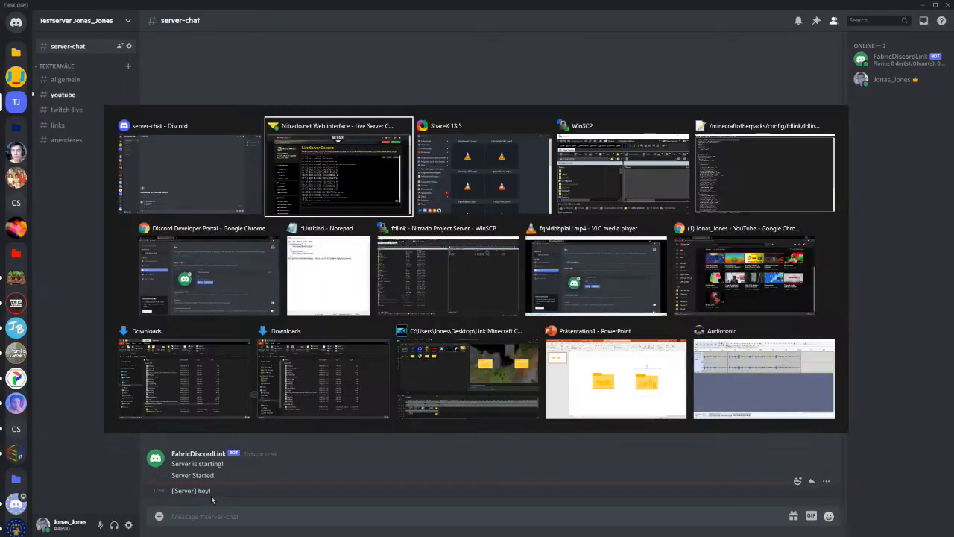
Step: Send !commands, !playercount, !status and !uptime, getting replies like Playercount 0/4 and Uptime 0d 0h 2m 0s
click(337, 168)
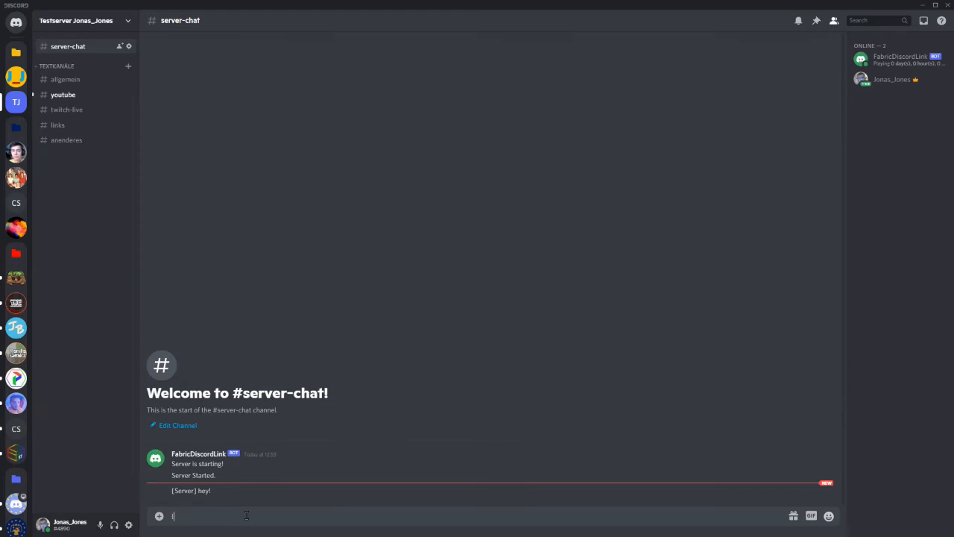
text(!comm)
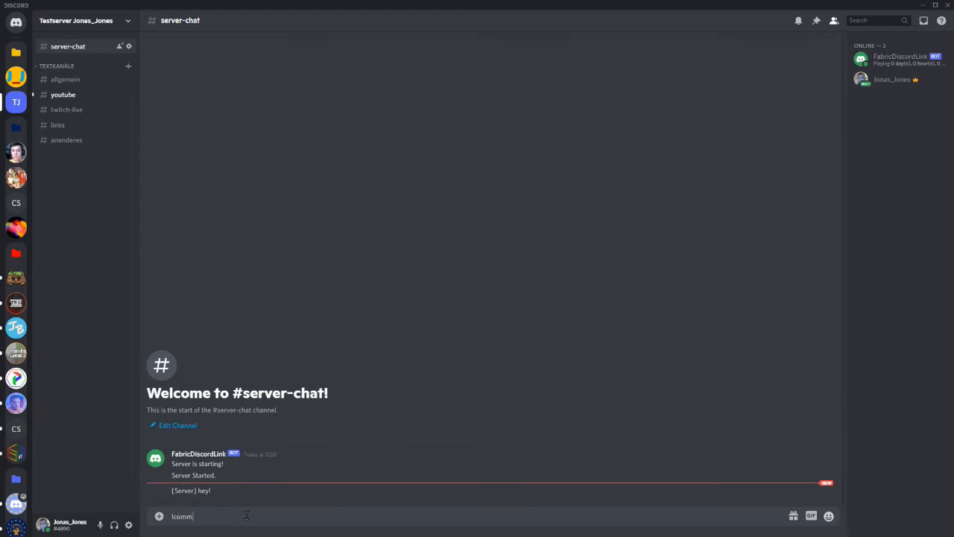
key(Return)
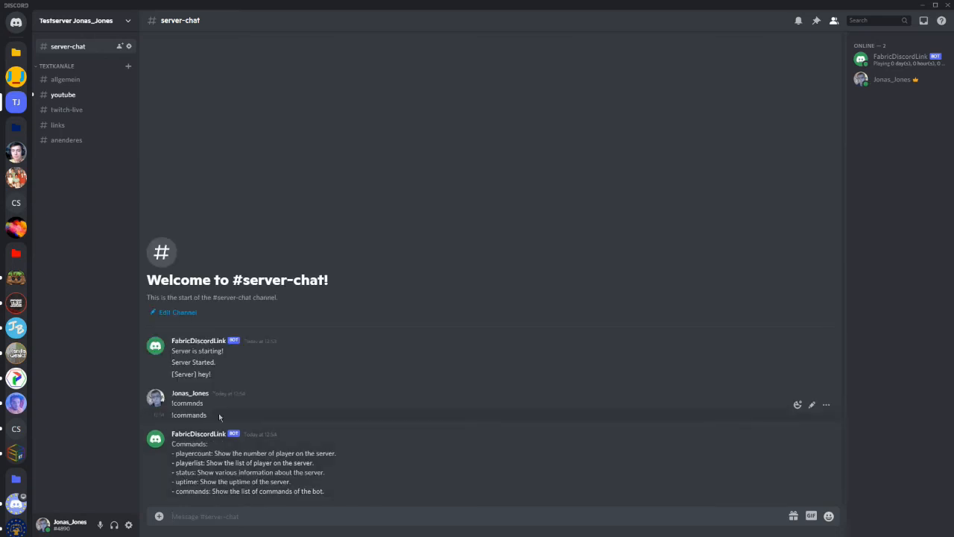
double_click(188, 415)
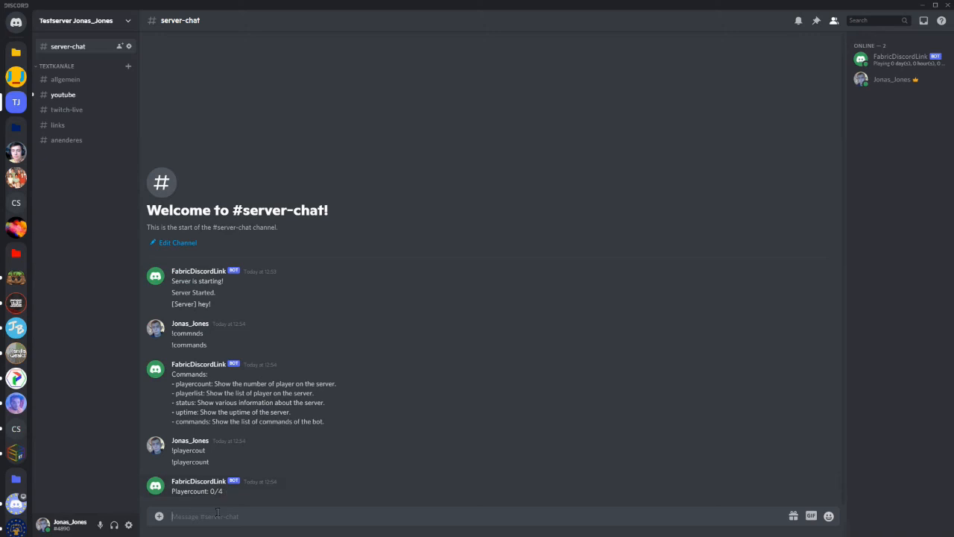
text(!status)
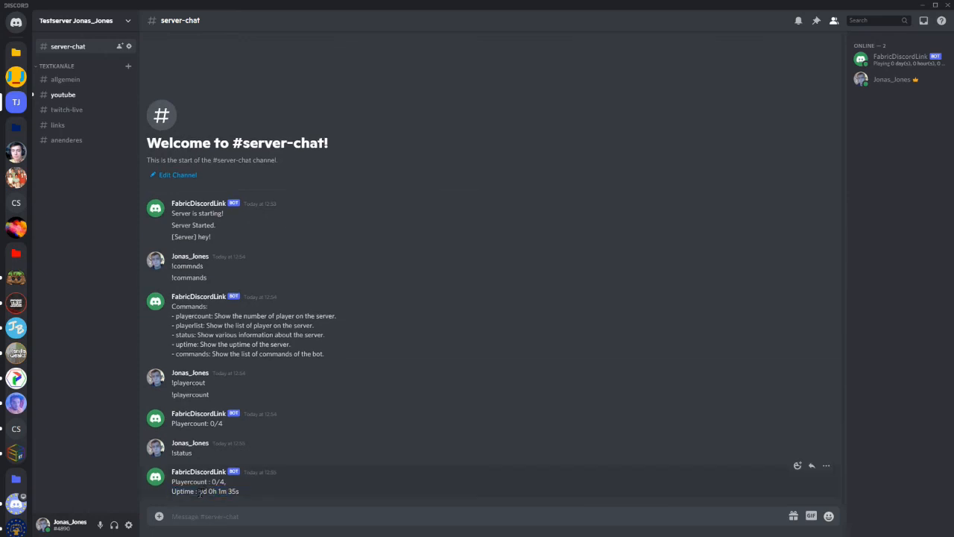
double_click(219, 491)
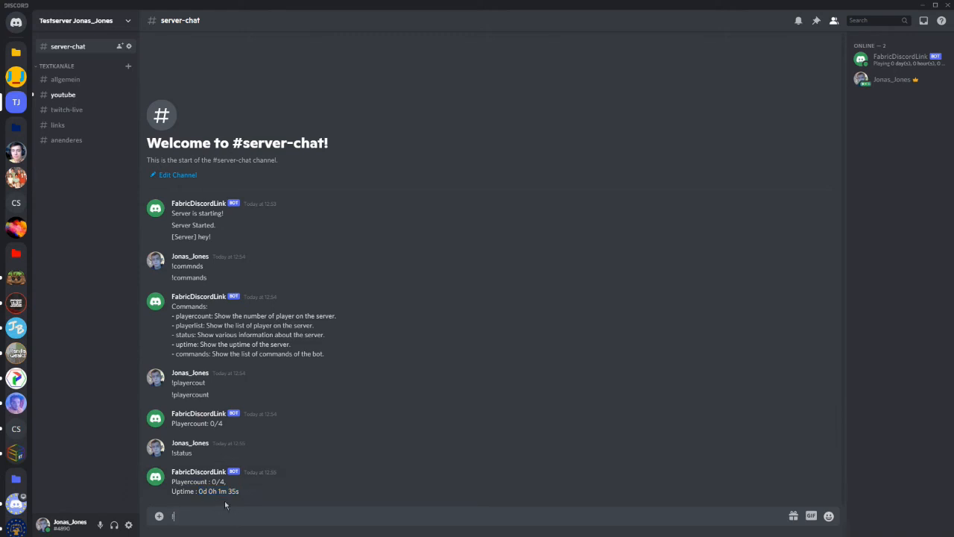
text(!uptime)
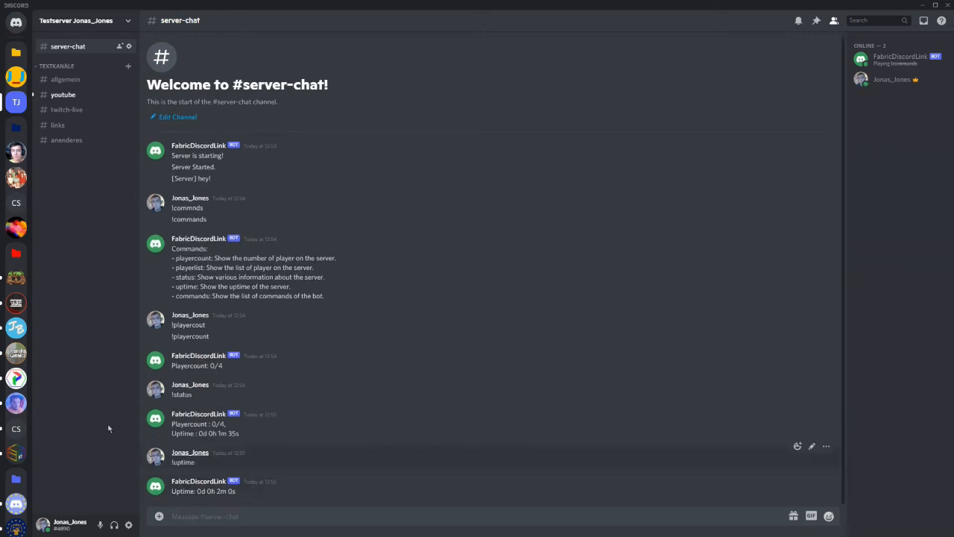
mouse_move(116, 413)
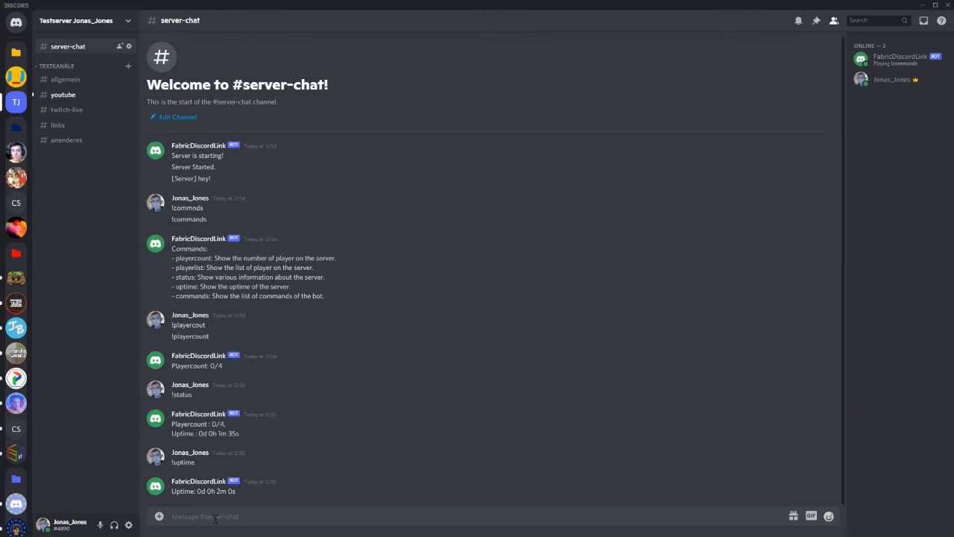
Step: Post "hey, what's up" in #server-chat and check the Nitrado live console for the relayed message
text(hey, w)
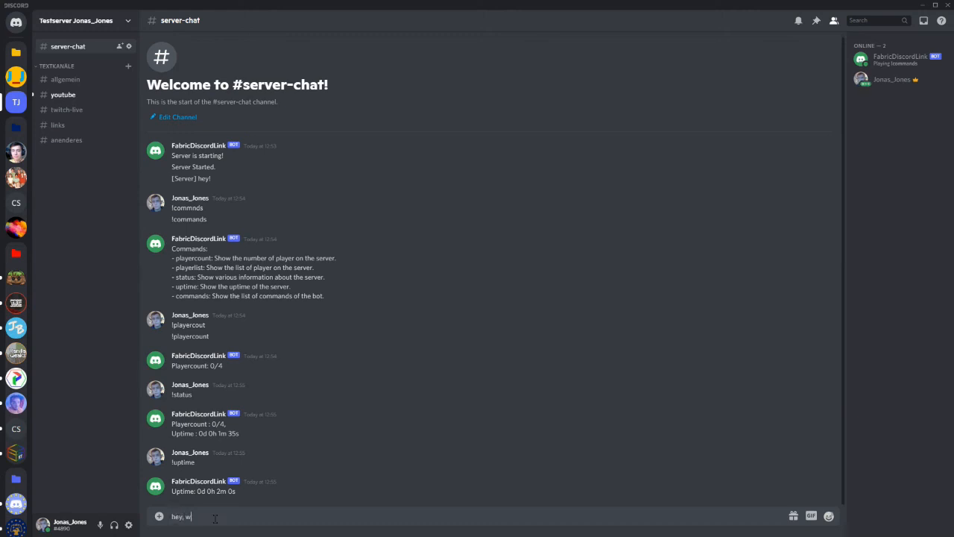
text(hat's)
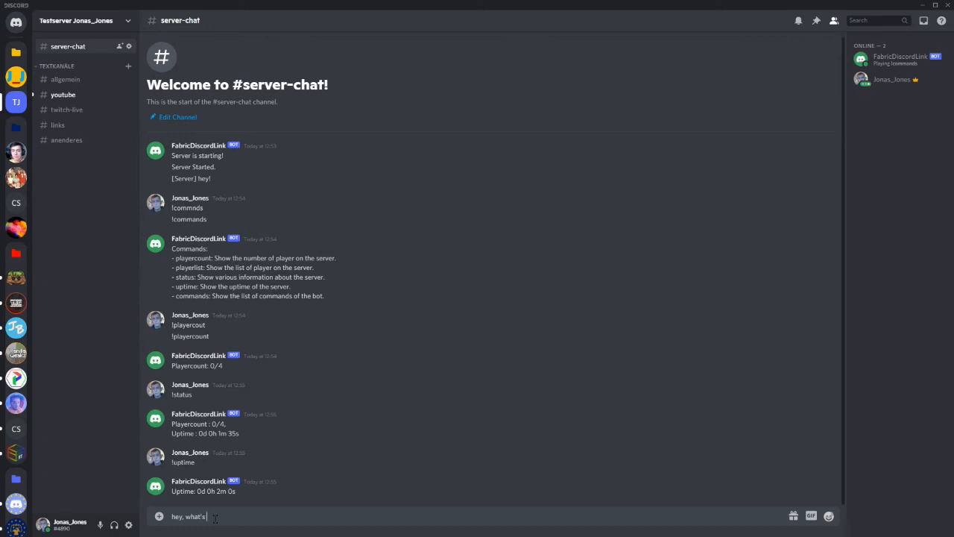
key(alt+tab)
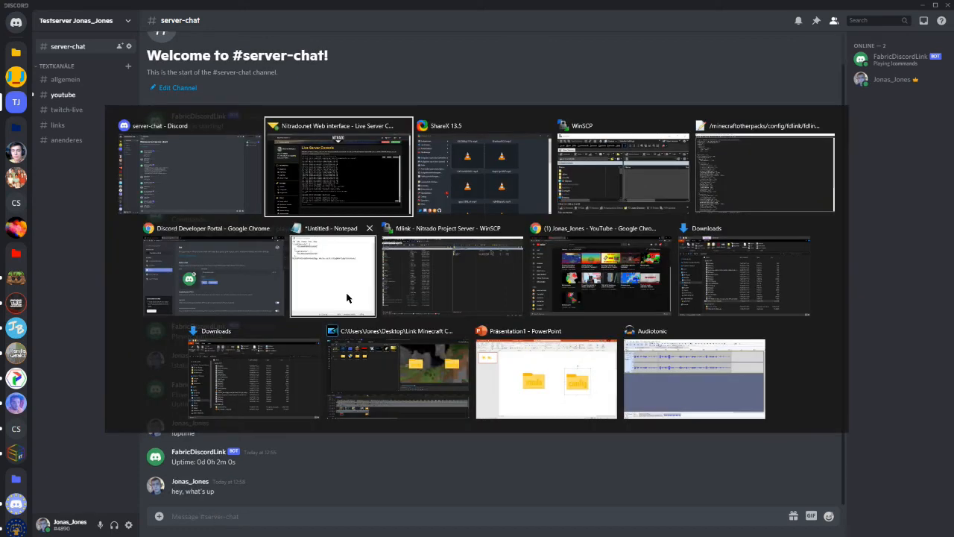
click(337, 168)
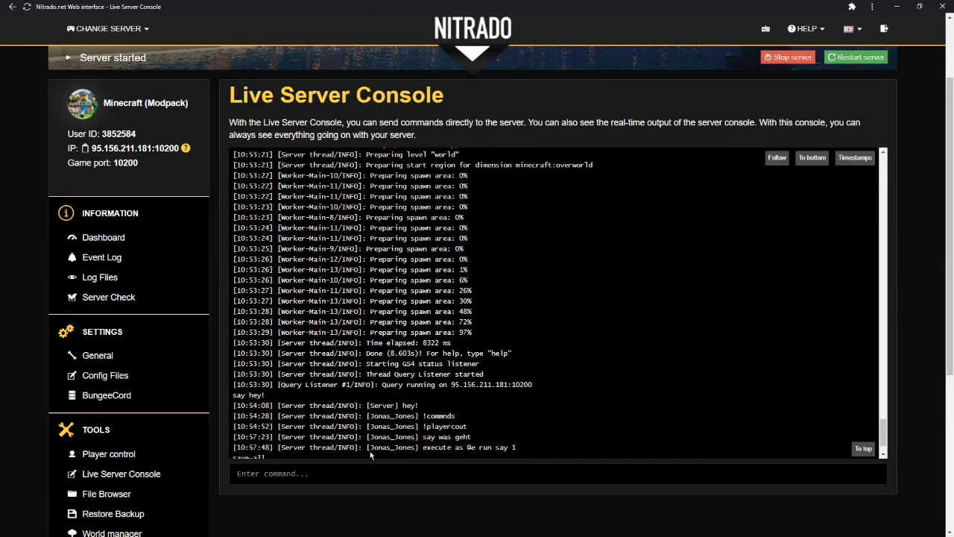
double_click(392, 447)
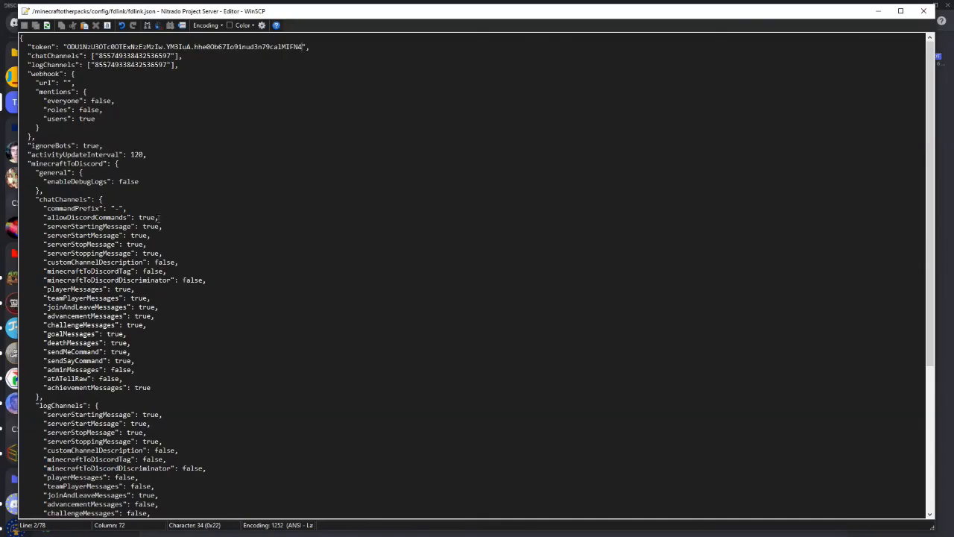
drag(45, 217, 162, 226)
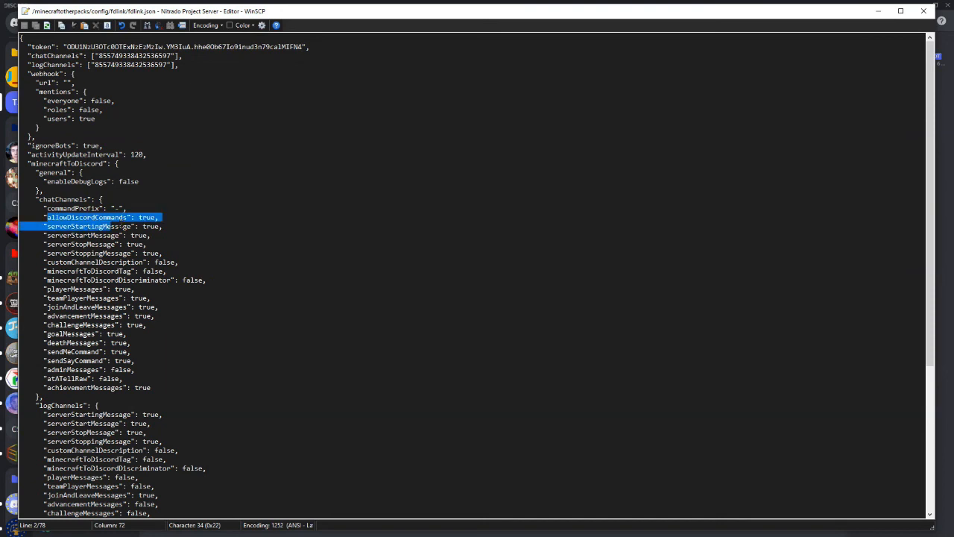
click(159, 217)
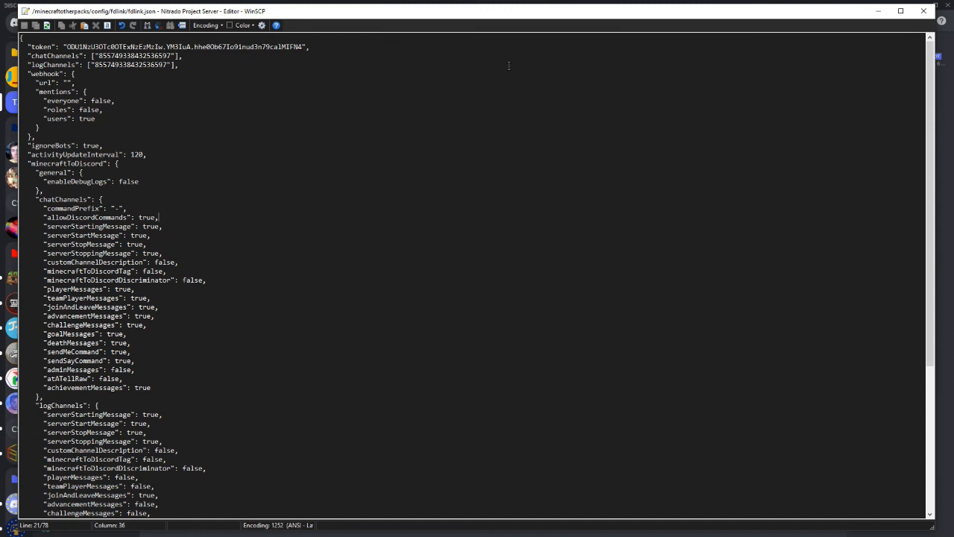
mouse_move(781, 29)
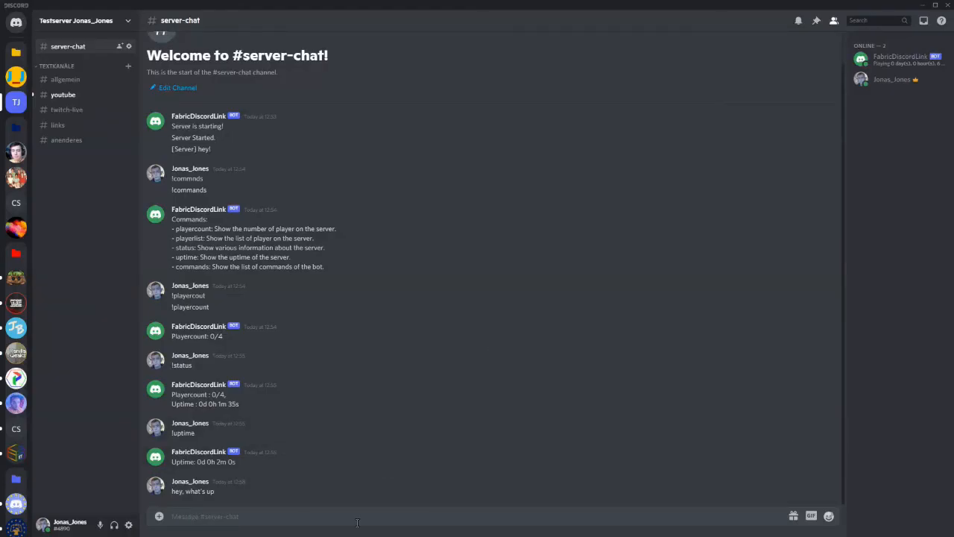
mouse_move(97, 351)
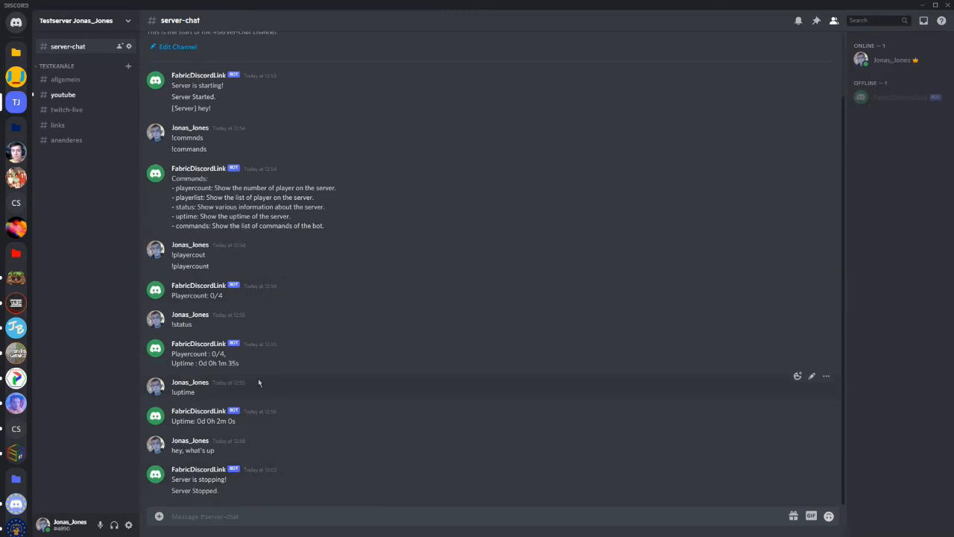
mouse_move(135, 418)
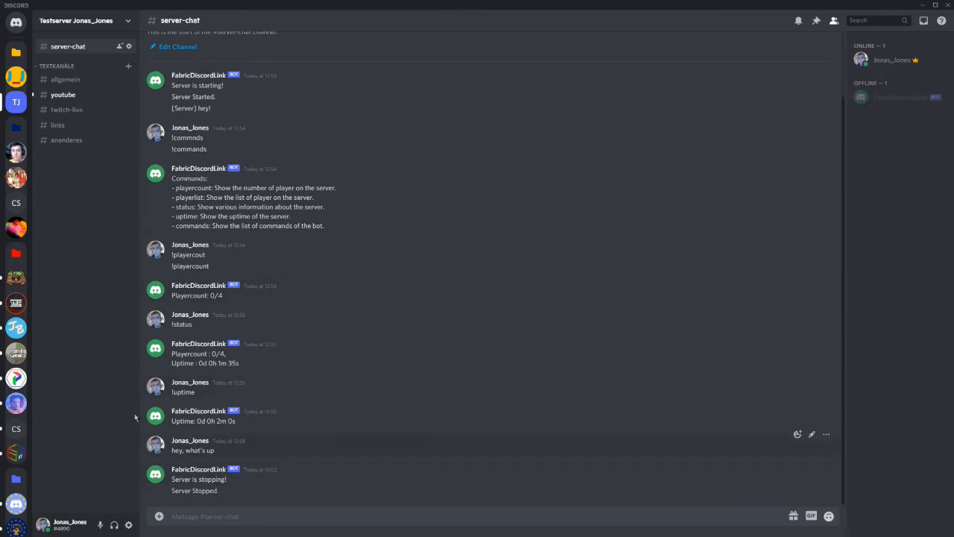
mouse_move(802, 52)
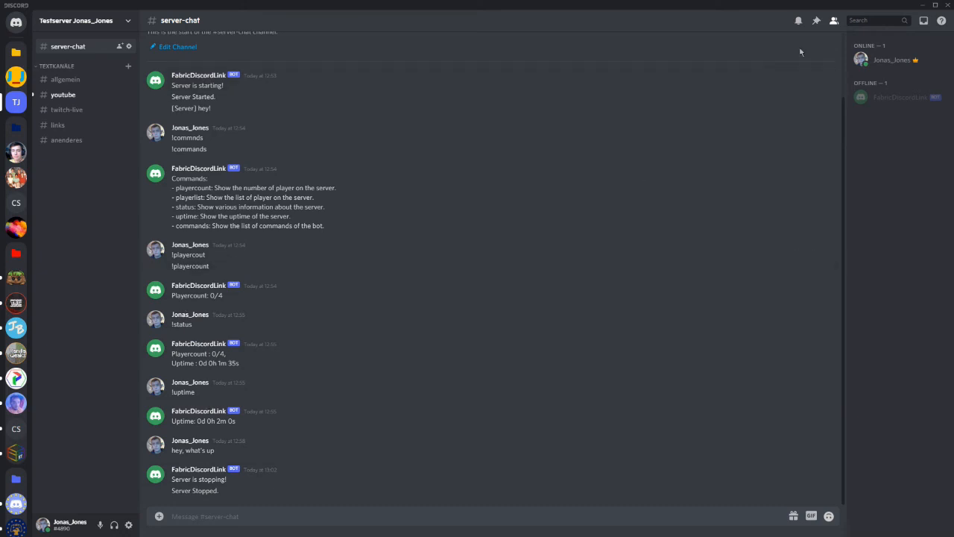